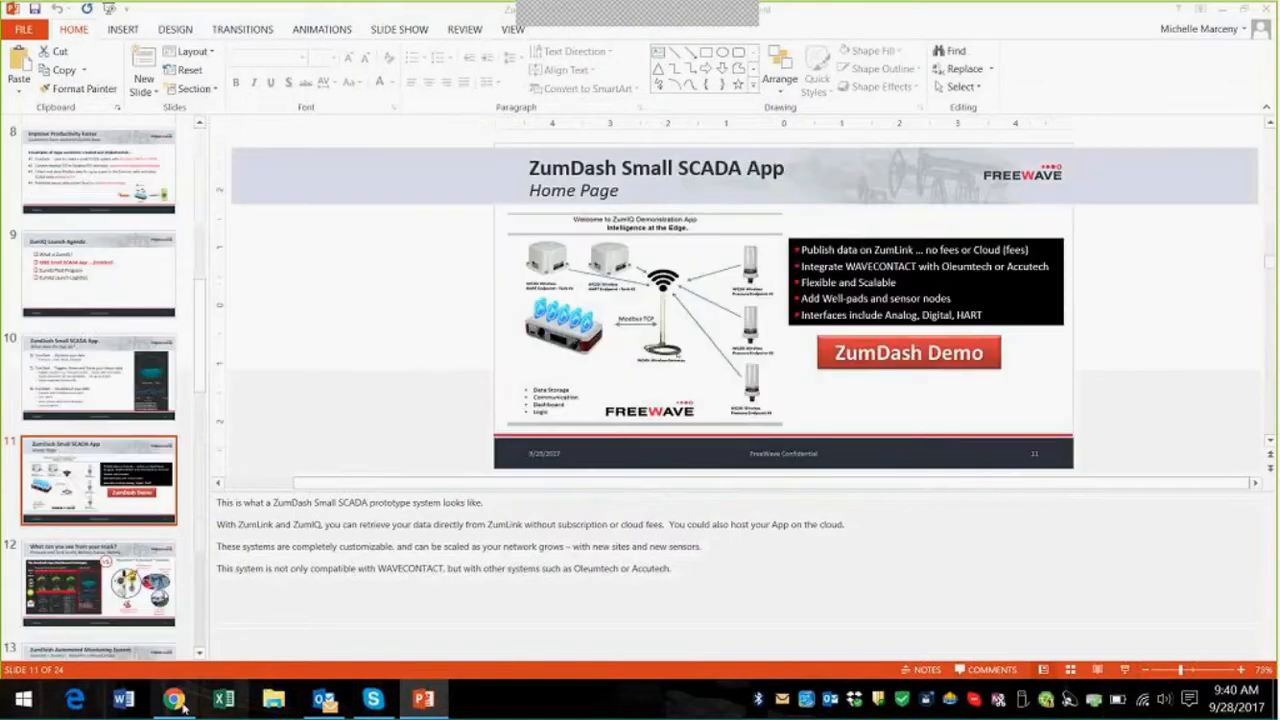
Bring the ZumIQ Welcome page with the demonstration system diagram into view.
{"action": "left_click", "coordinate": [172, 698]}
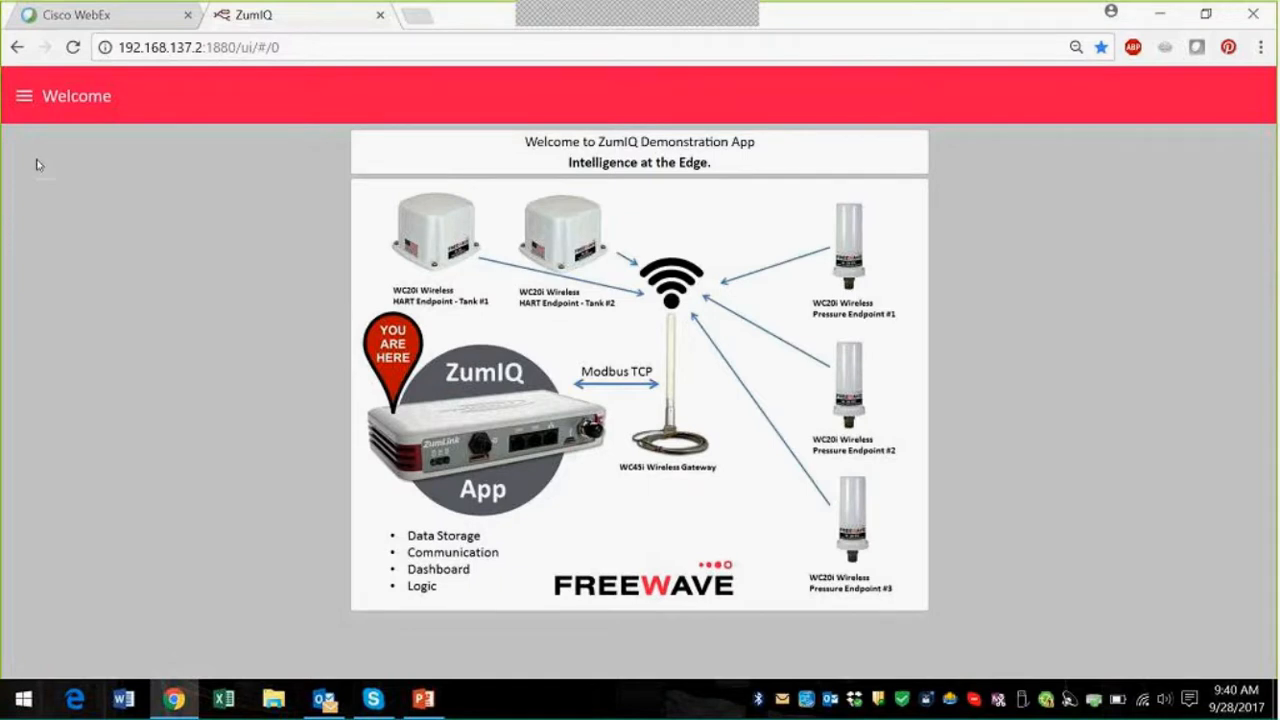
{"action": "mouse_move", "coordinate": [44, 200]}
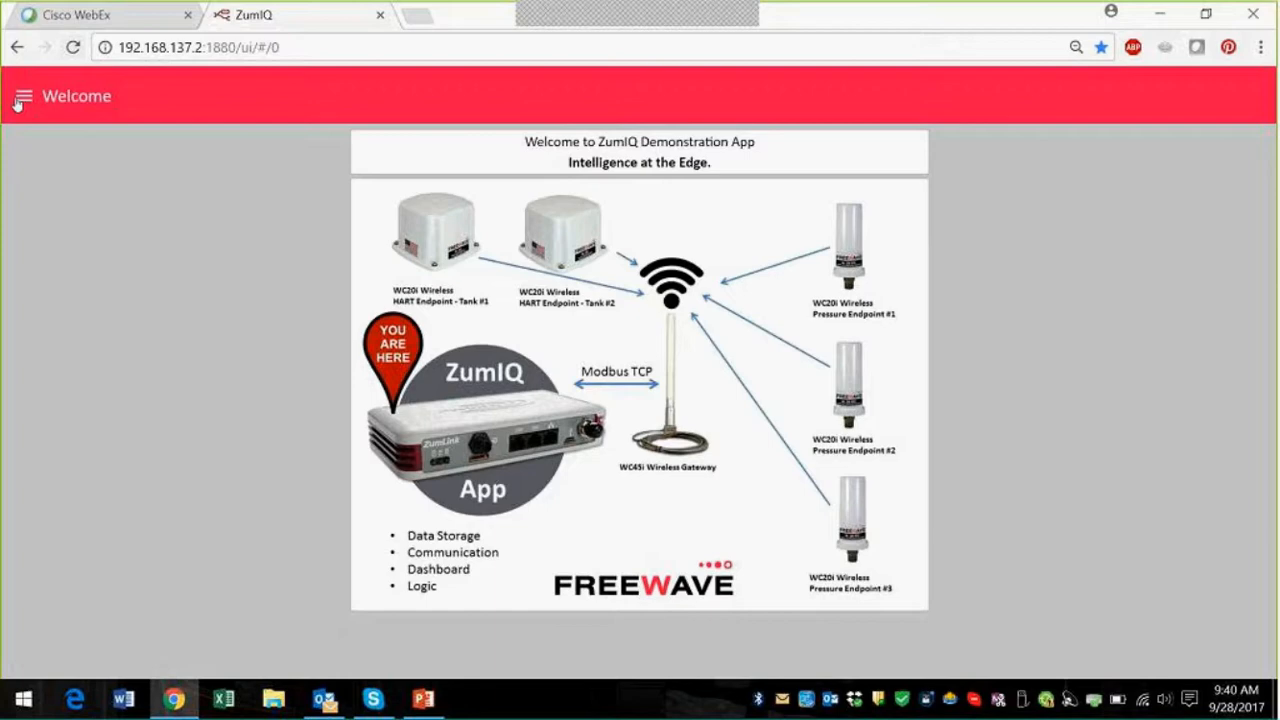
Review the Main dashboard's site name, storage and last note, then list the dashboards again.
{"action": "left_click", "coordinate": [24, 96]}
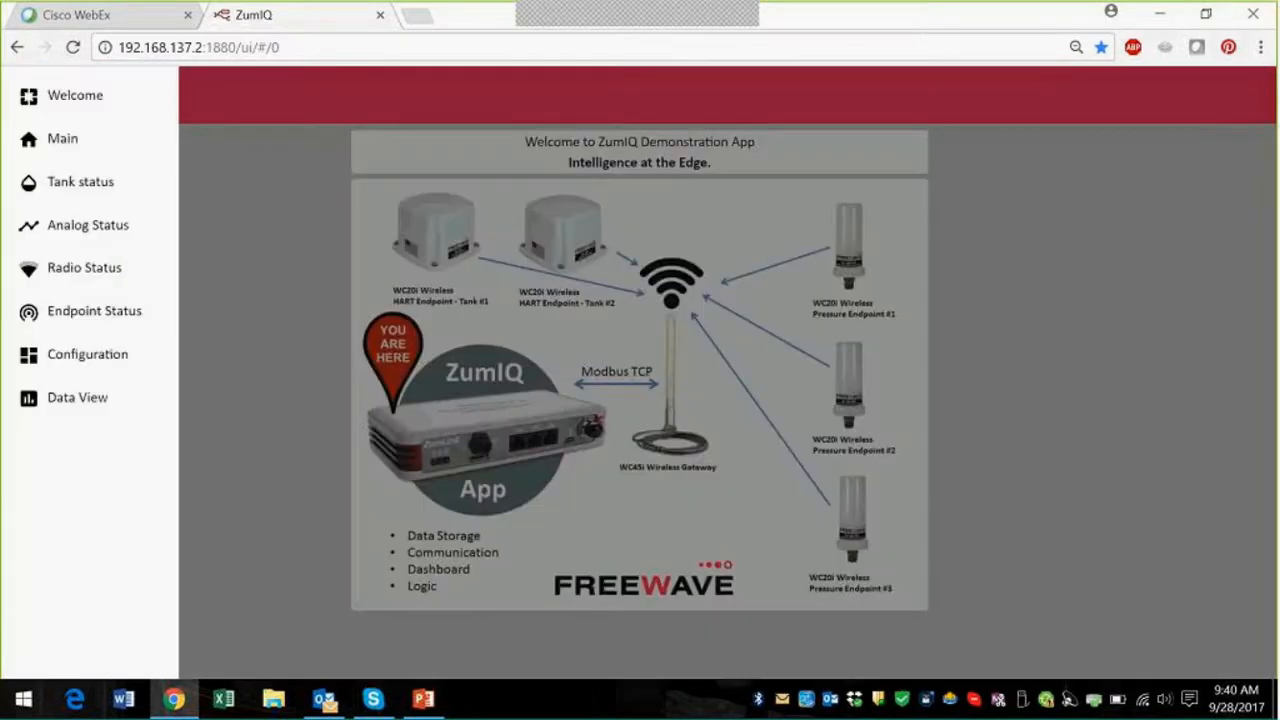
{"action": "left_click", "coordinate": [62, 138]}
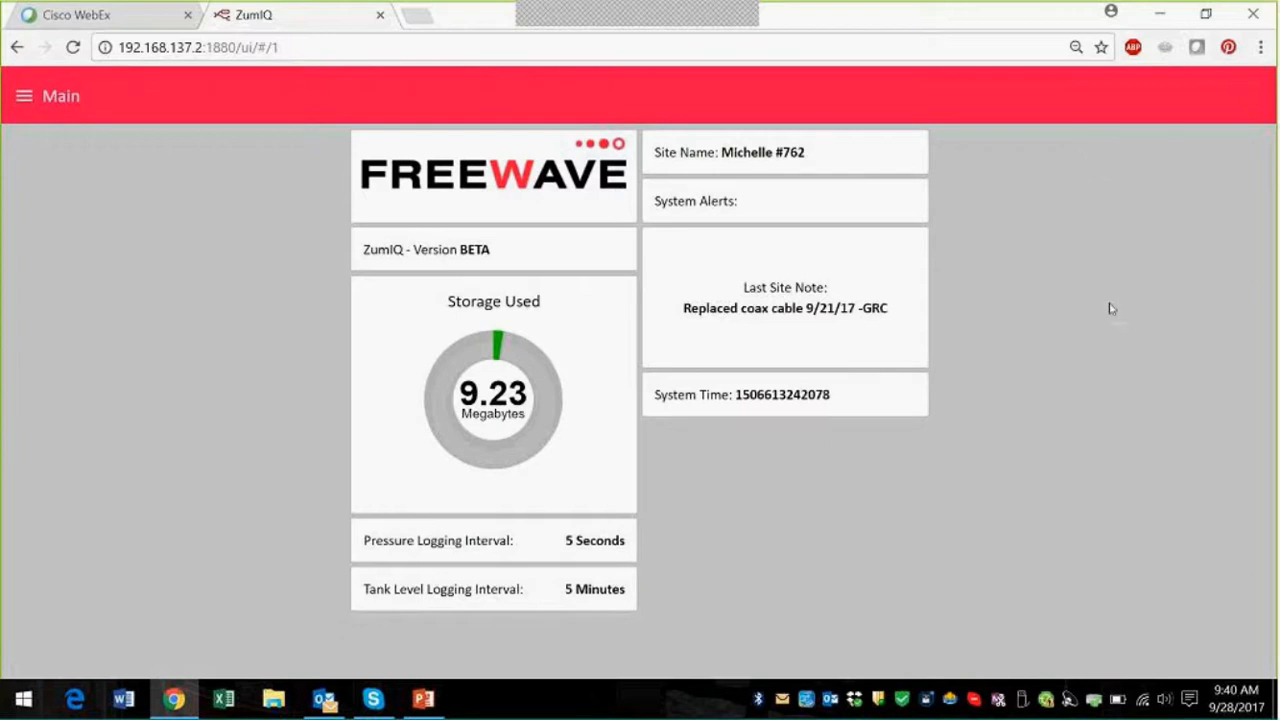
{"action": "mouse_move", "coordinate": [748, 200]}
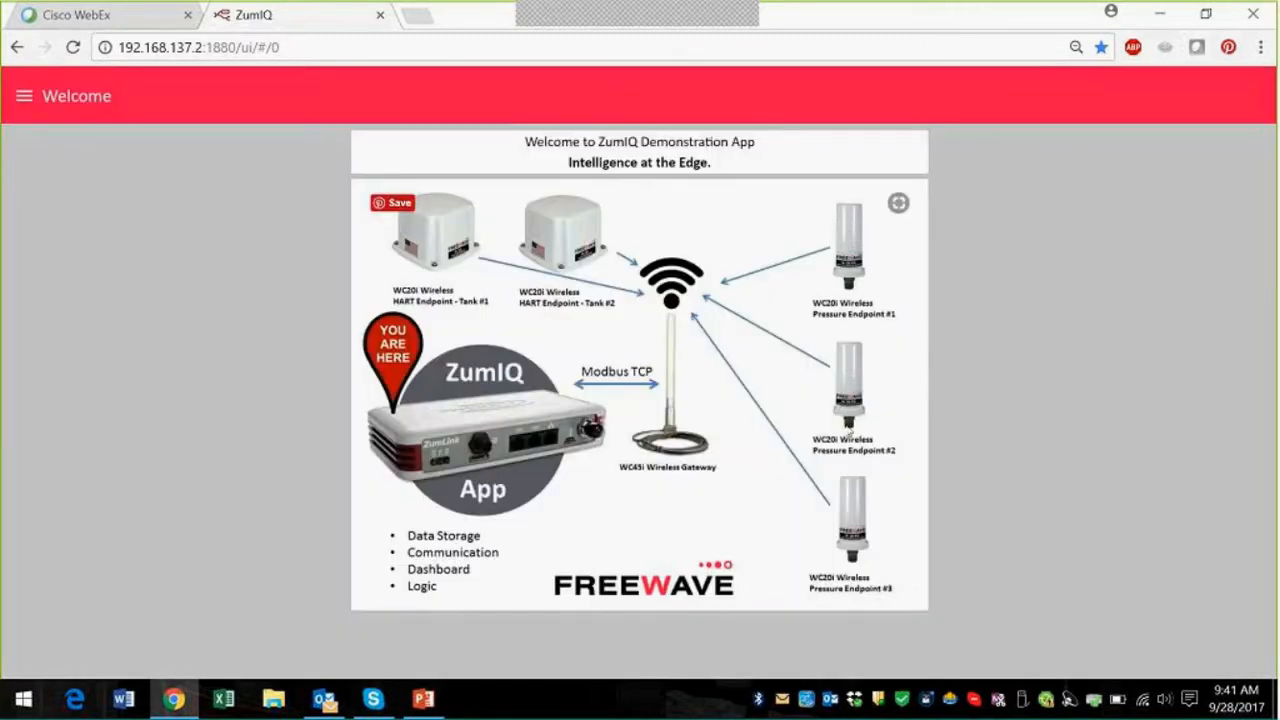
{"action": "mouse_move", "coordinate": [722, 206]}
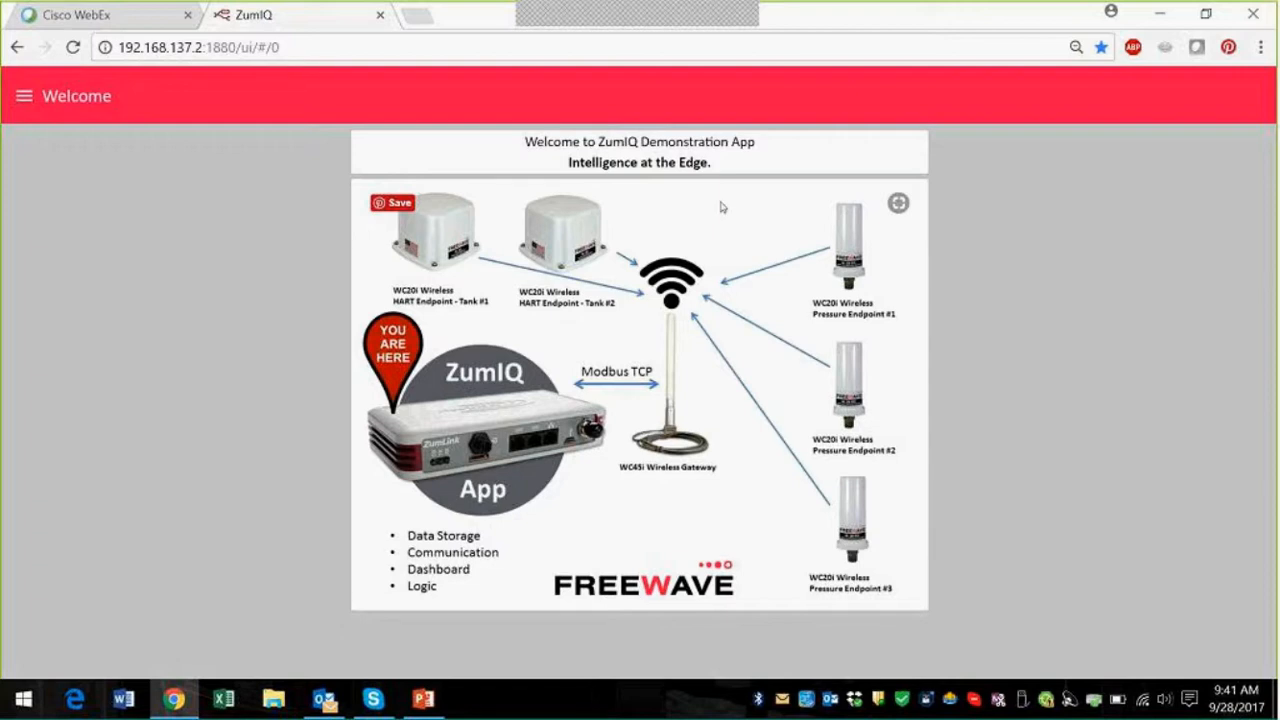
{"action": "mouse_move", "coordinate": [672, 464]}
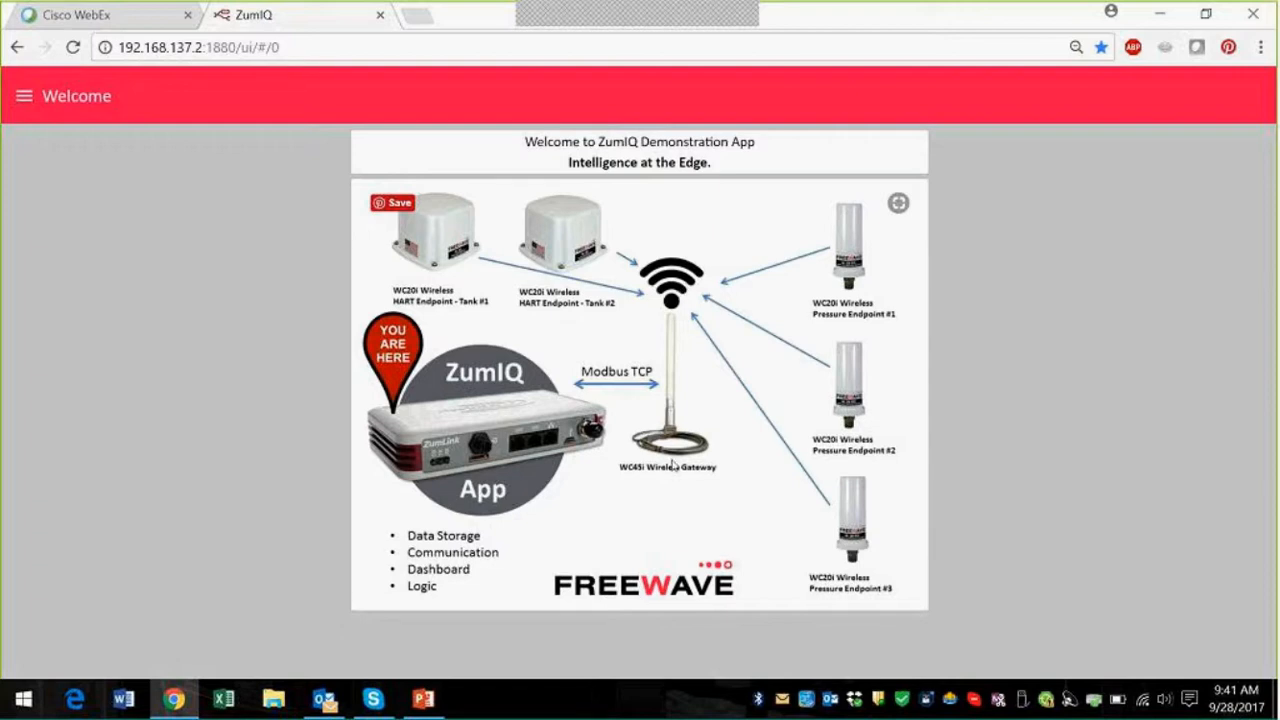
{"action": "mouse_move", "coordinate": [408, 258]}
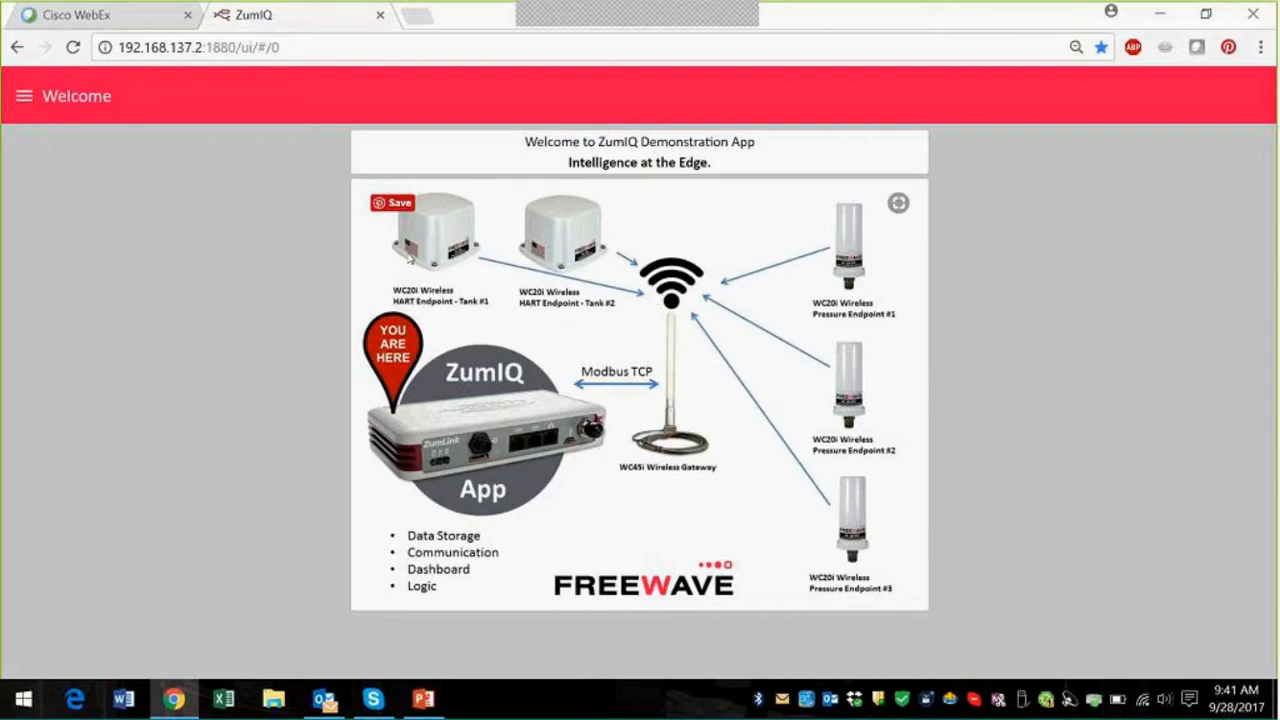
{"action": "mouse_move", "coordinate": [376, 248]}
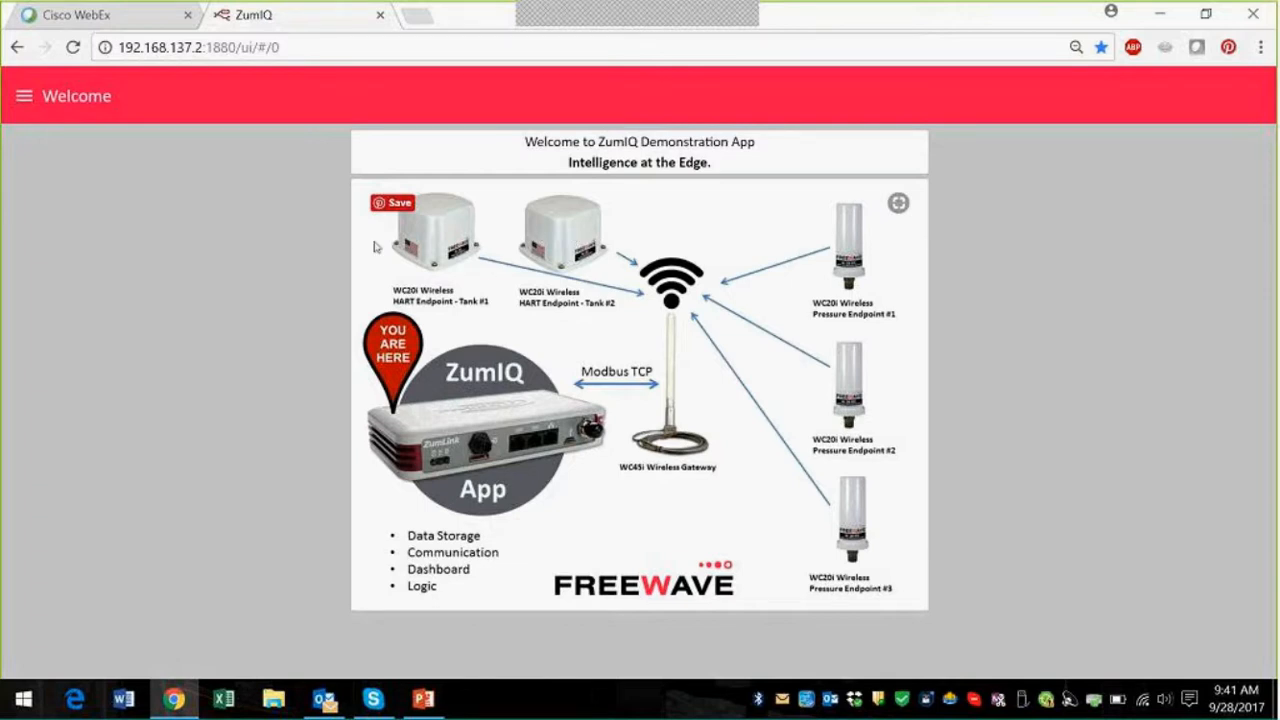
{"action": "mouse_move", "coordinate": [562, 196]}
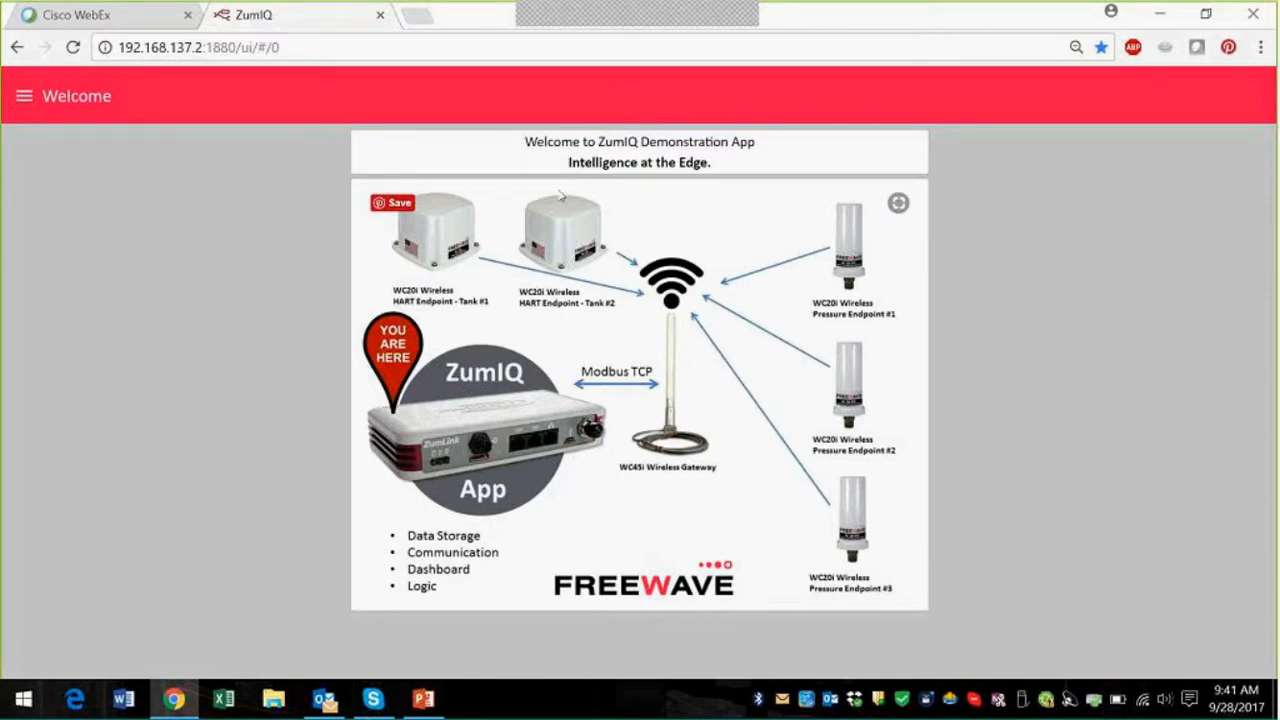
{"action": "mouse_move", "coordinate": [596, 278]}
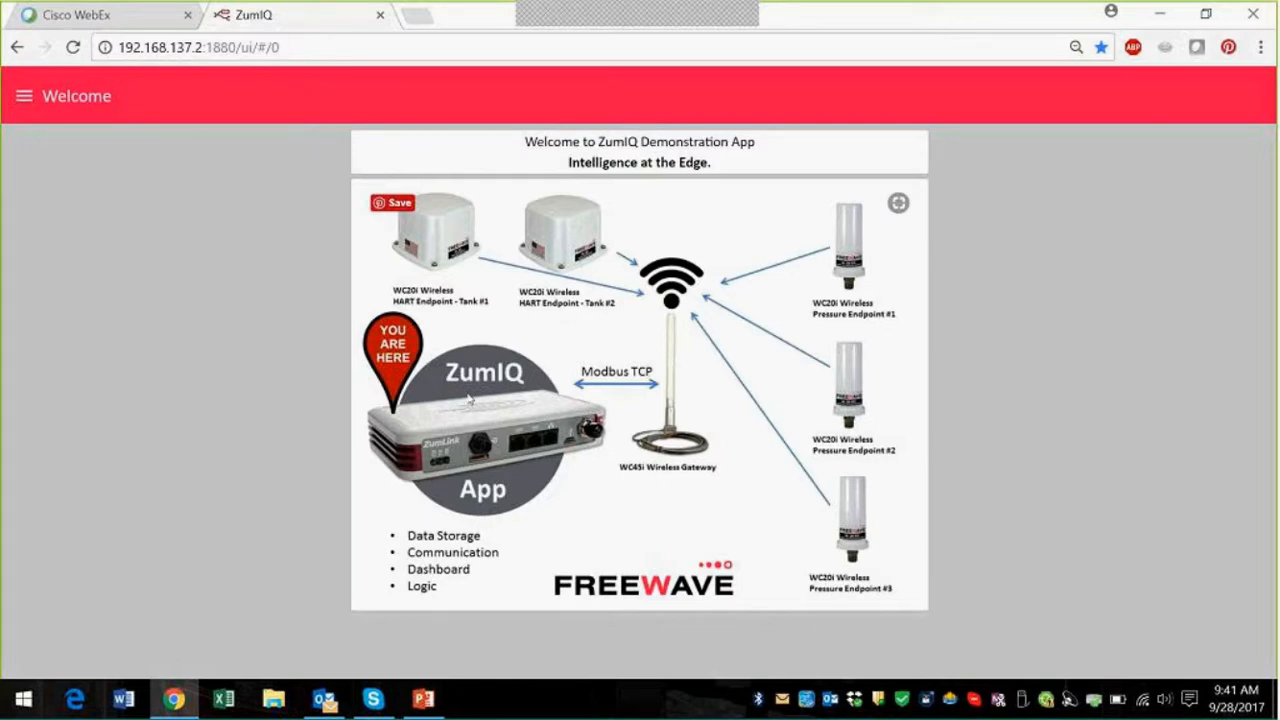
{"action": "mouse_move", "coordinate": [684, 398]}
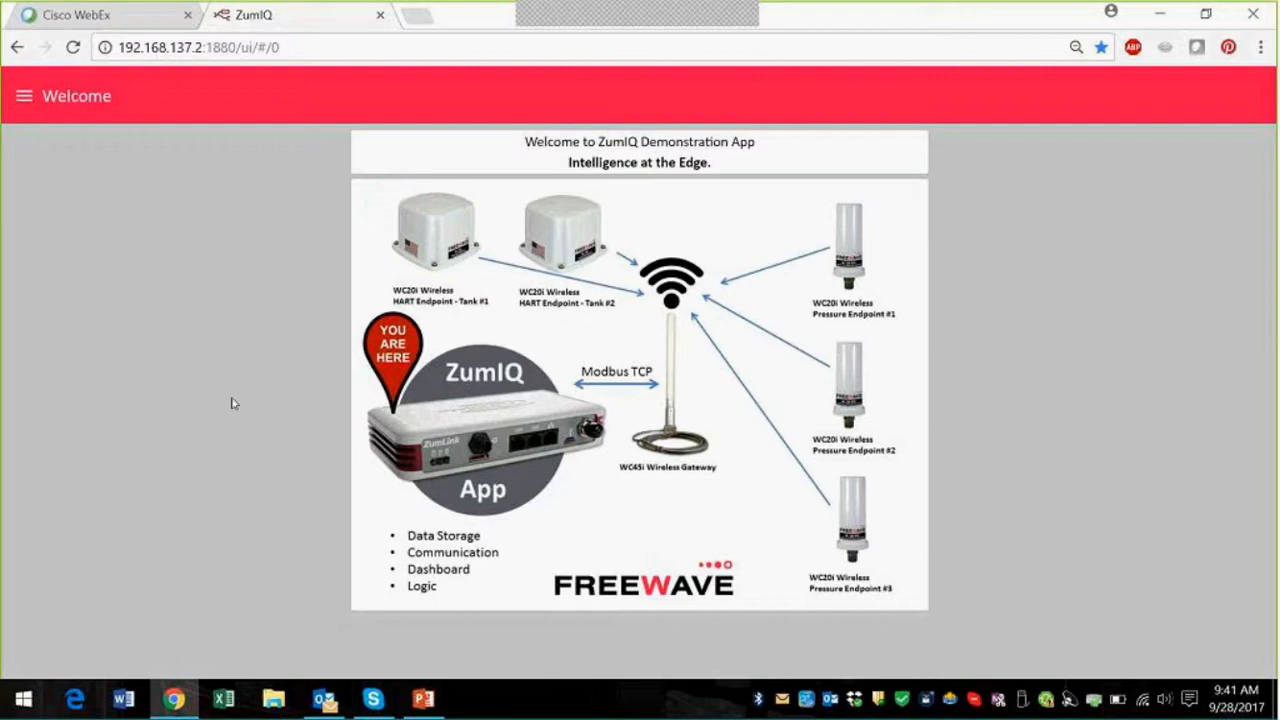
{"action": "mouse_move", "coordinate": [564, 432]}
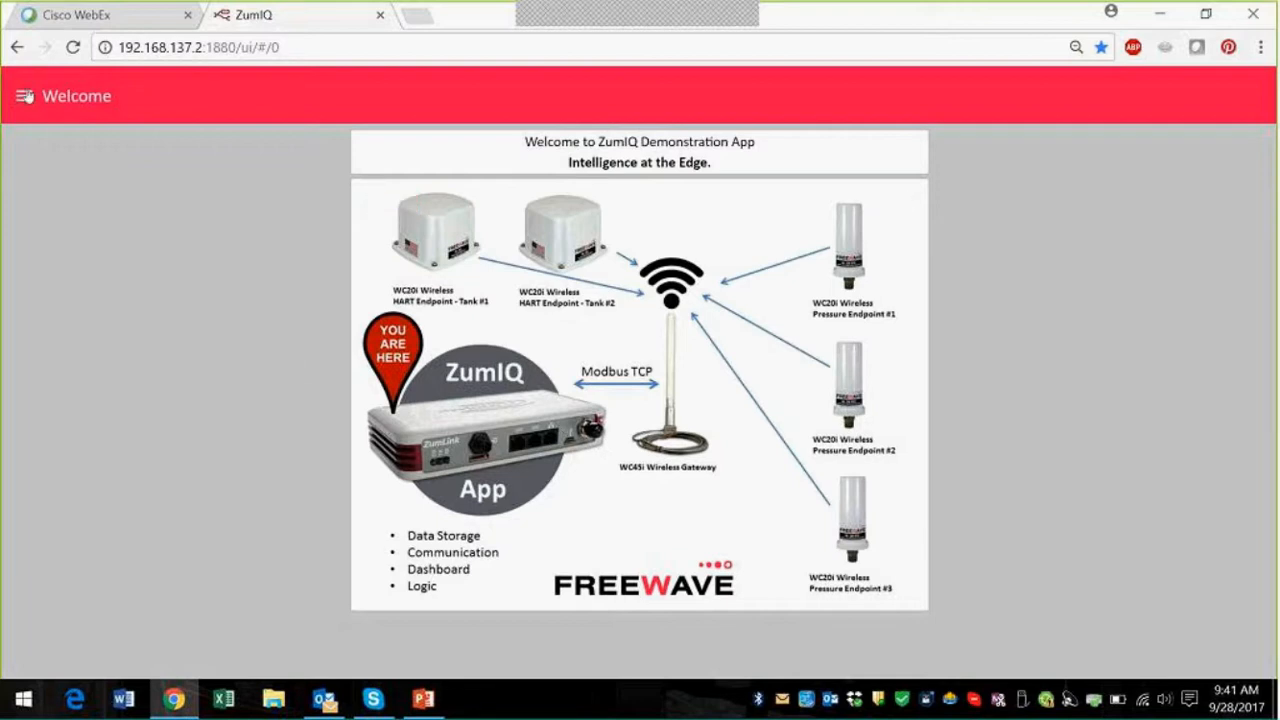
{"action": "left_click", "coordinate": [24, 96]}
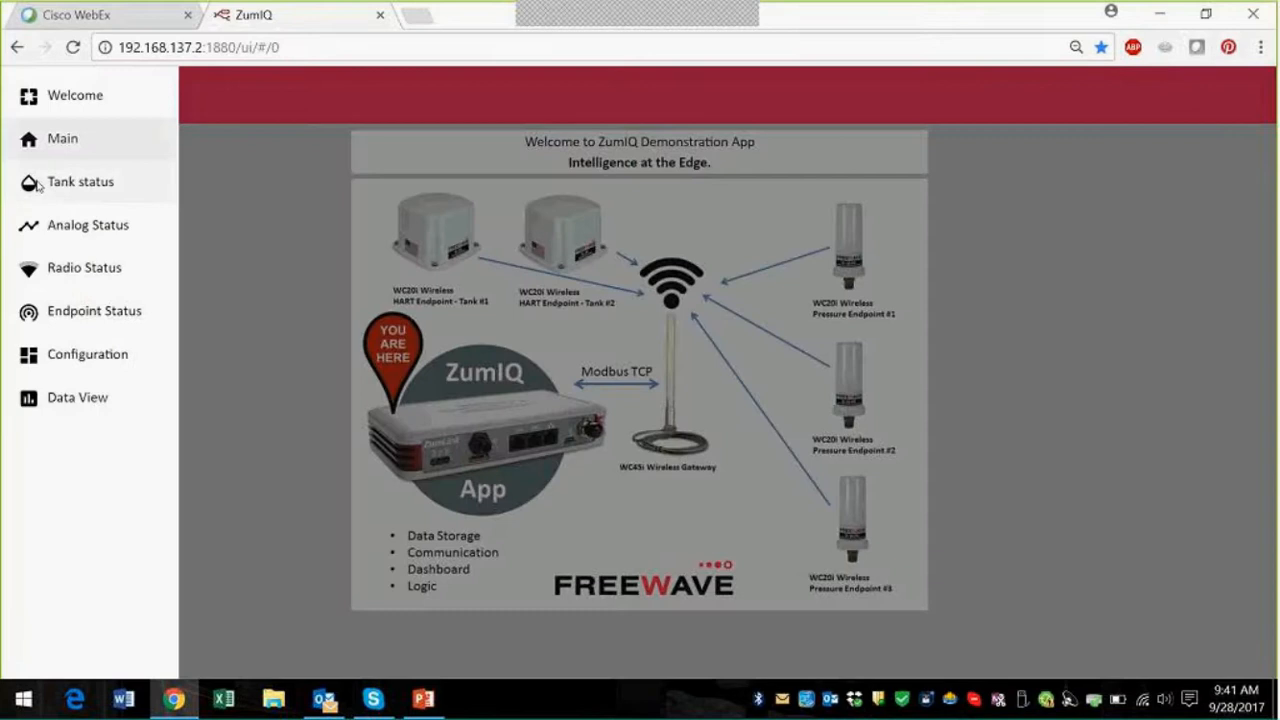
View the Tank status dashboard's Tank 1 and Tank 2 gauges and charts, then list dashboards again.
{"action": "left_click", "coordinate": [80, 180]}
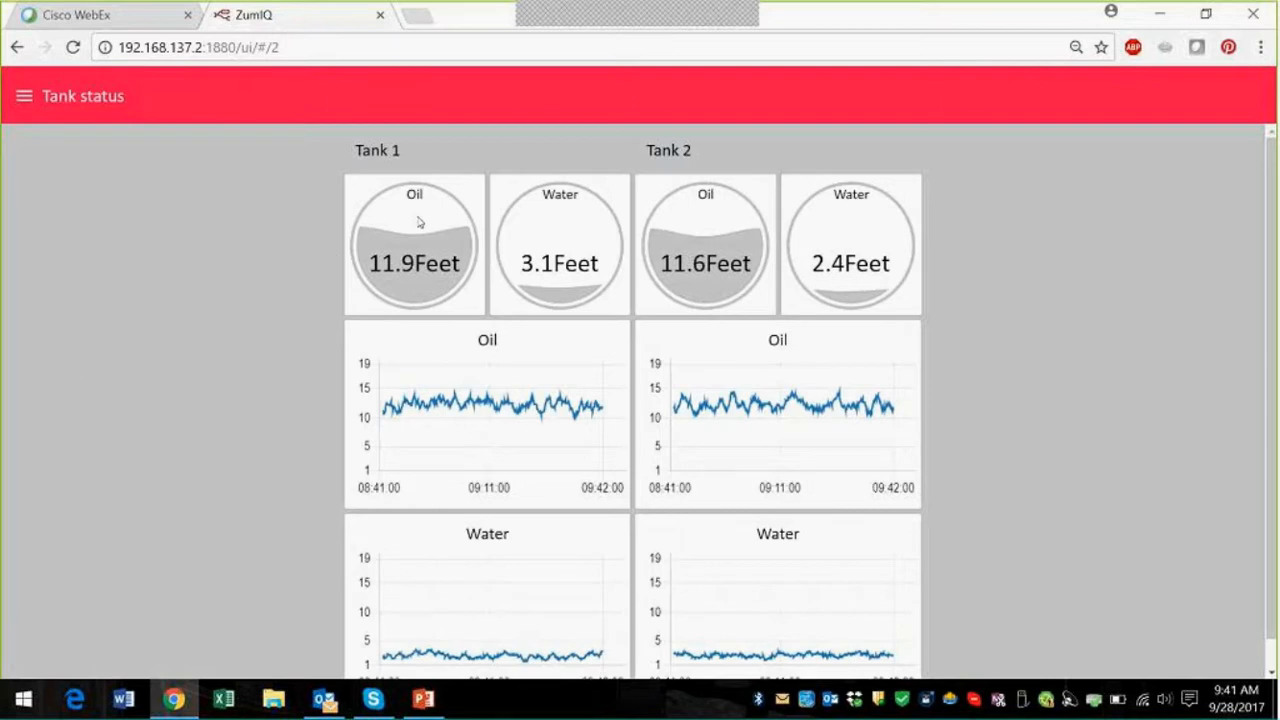
{"action": "mouse_move", "coordinate": [128, 432]}
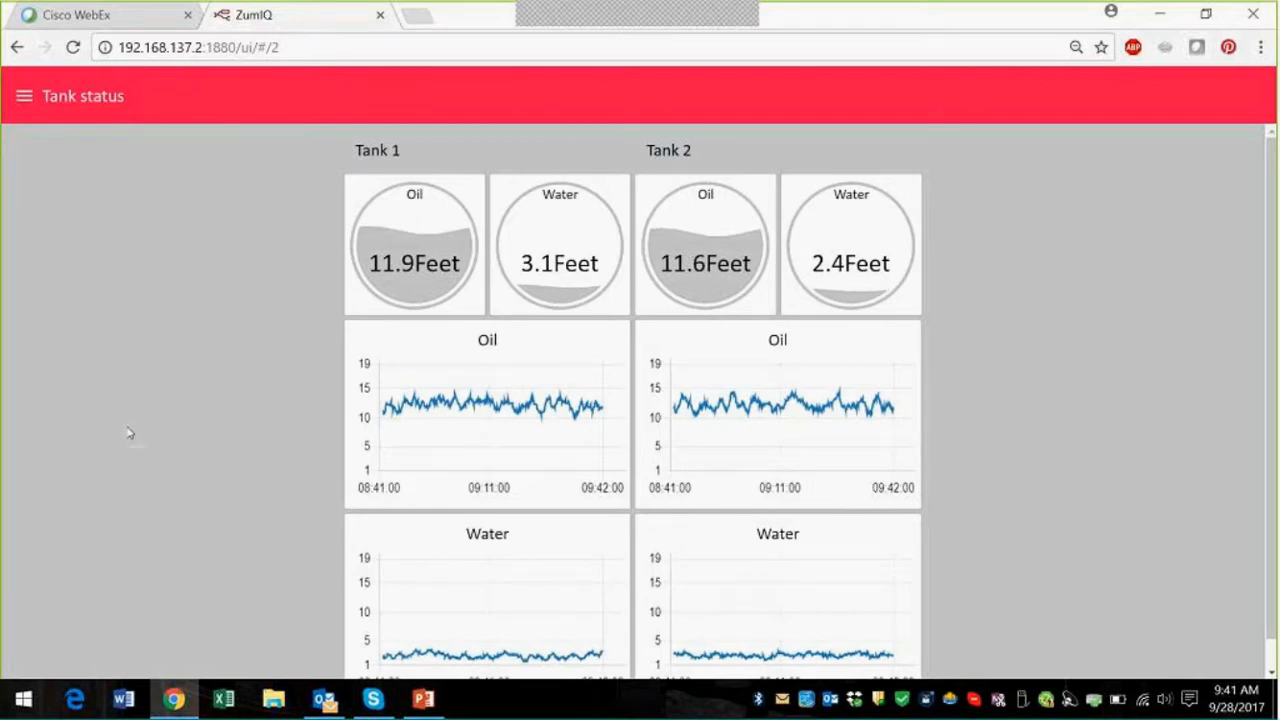
{"action": "scroll", "scroll_direction": "down", "scroll_amount": 3}
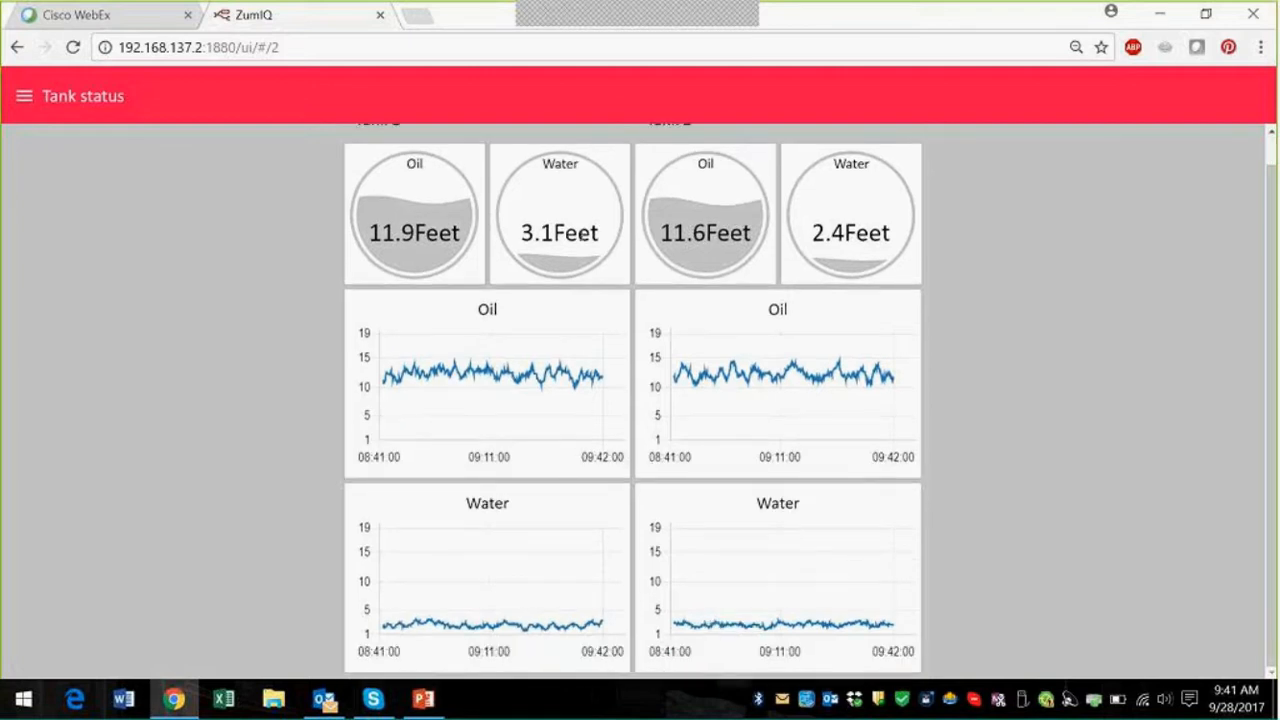
{"action": "mouse_move", "coordinate": [452, 376]}
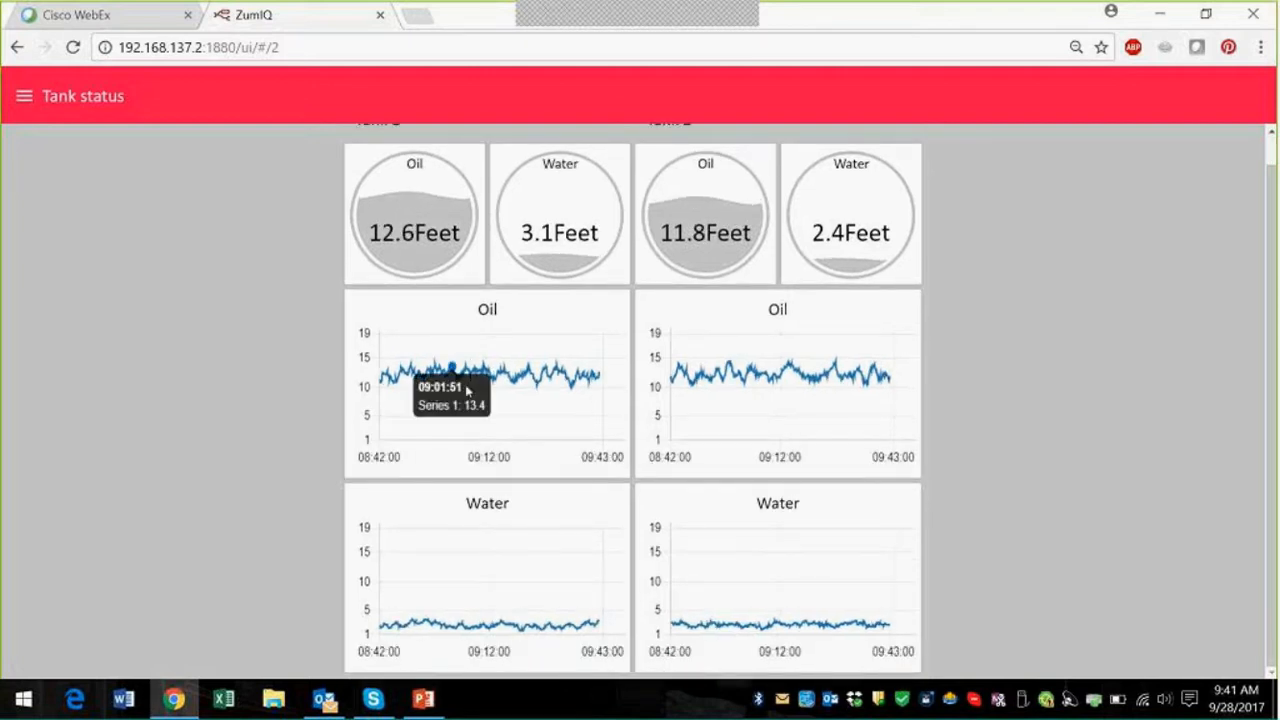
{"action": "mouse_move", "coordinate": [404, 388]}
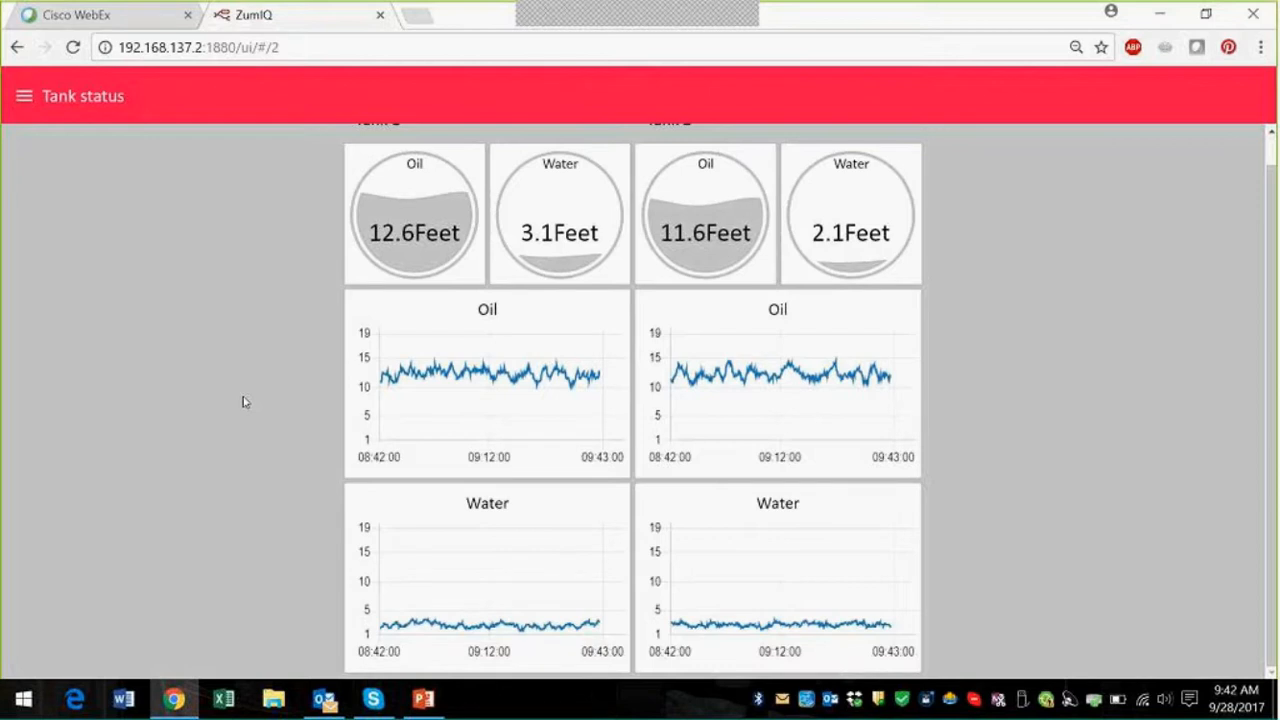
{"action": "mouse_move", "coordinate": [110, 368]}
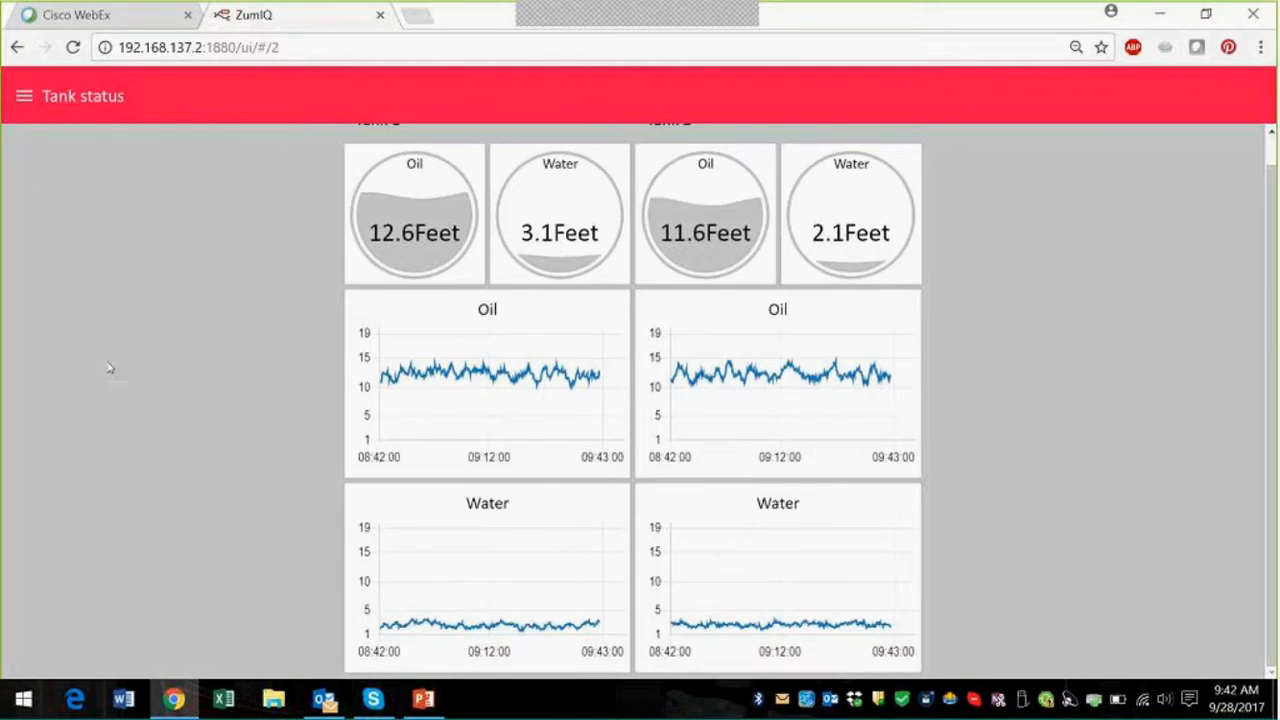
{"action": "mouse_move", "coordinate": [20, 110]}
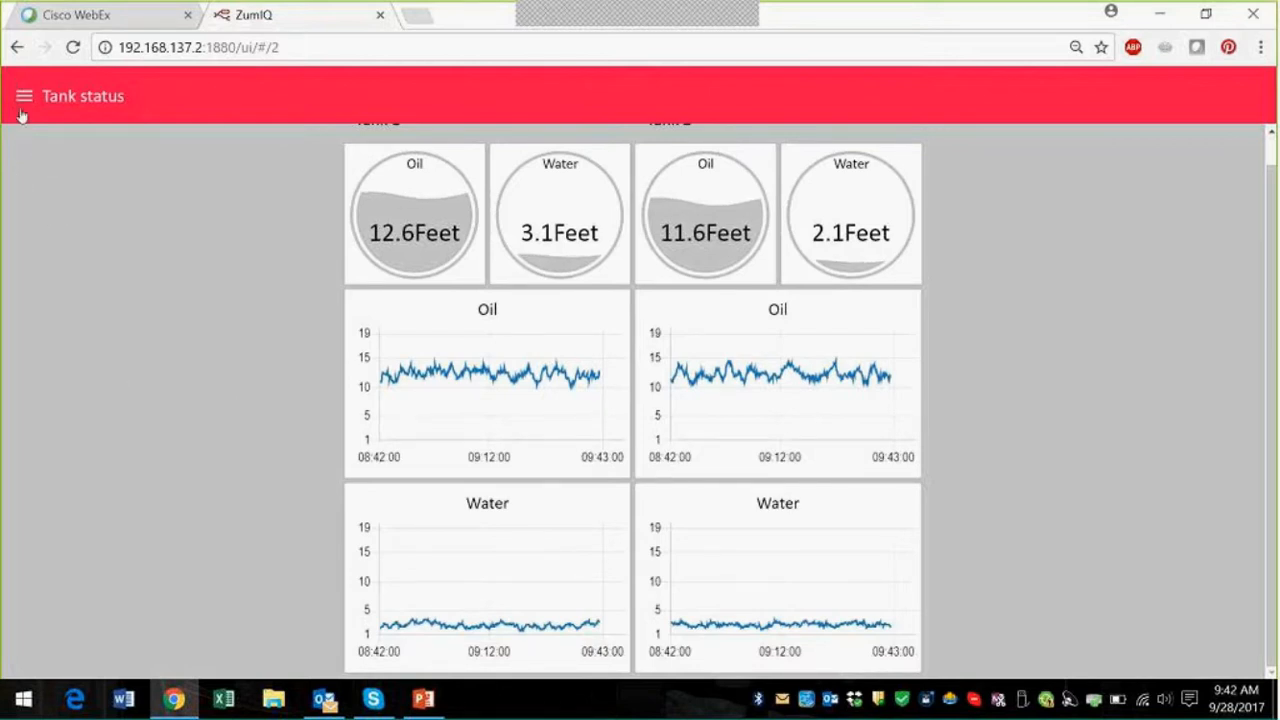
{"action": "left_click", "coordinate": [24, 96]}
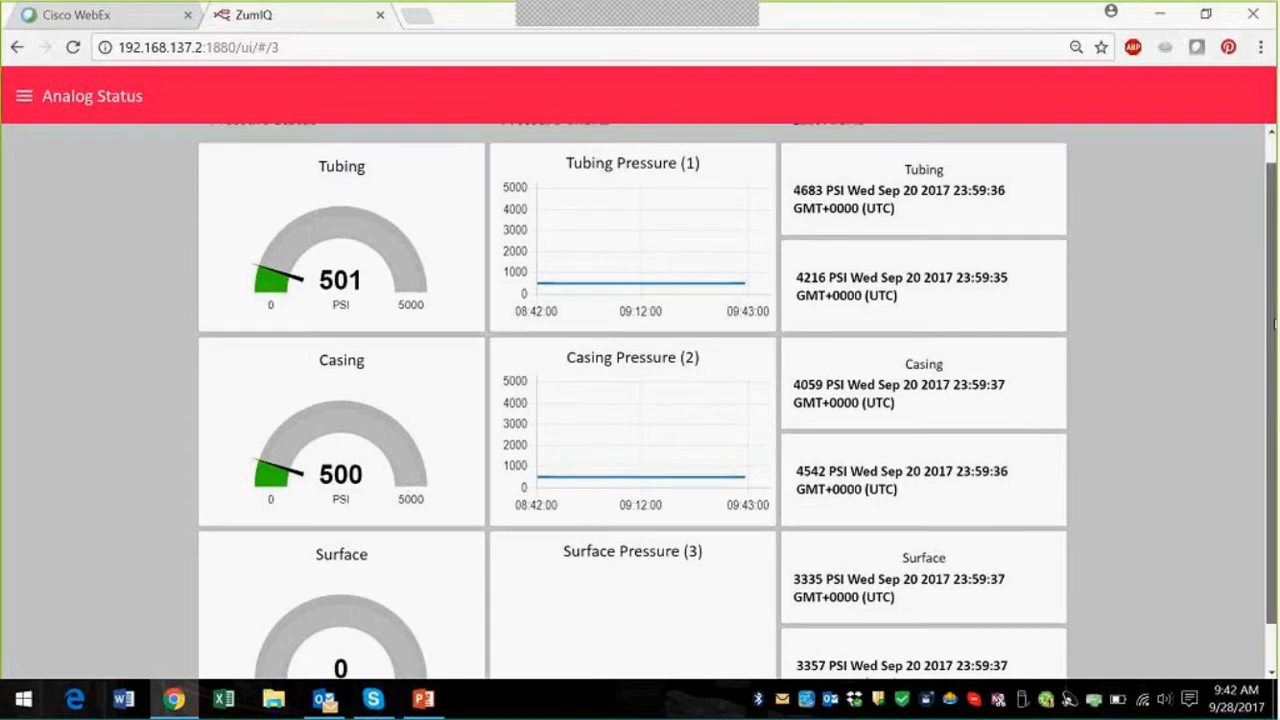
Scroll through the Analog Status pressure gauges, charts and last alerts.
{"action": "scroll", "scroll_direction": "down", "scroll_amount": 3}
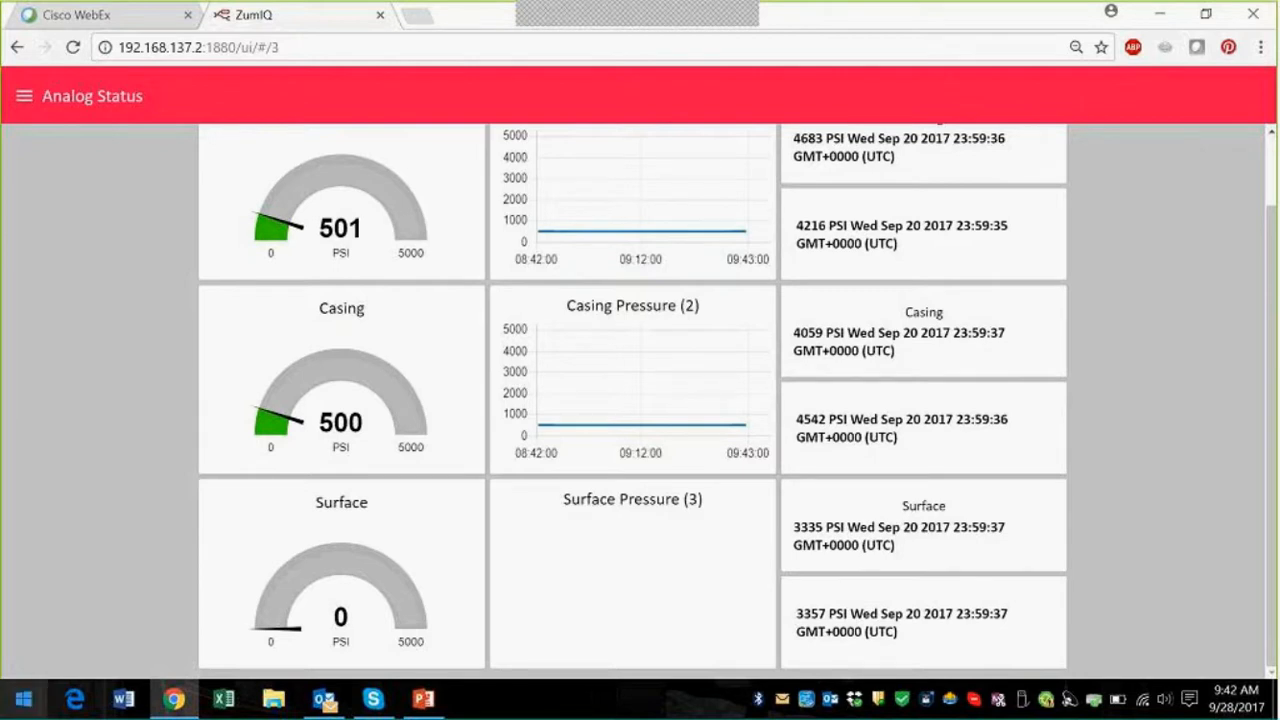
{"action": "mouse_move", "coordinate": [408, 576]}
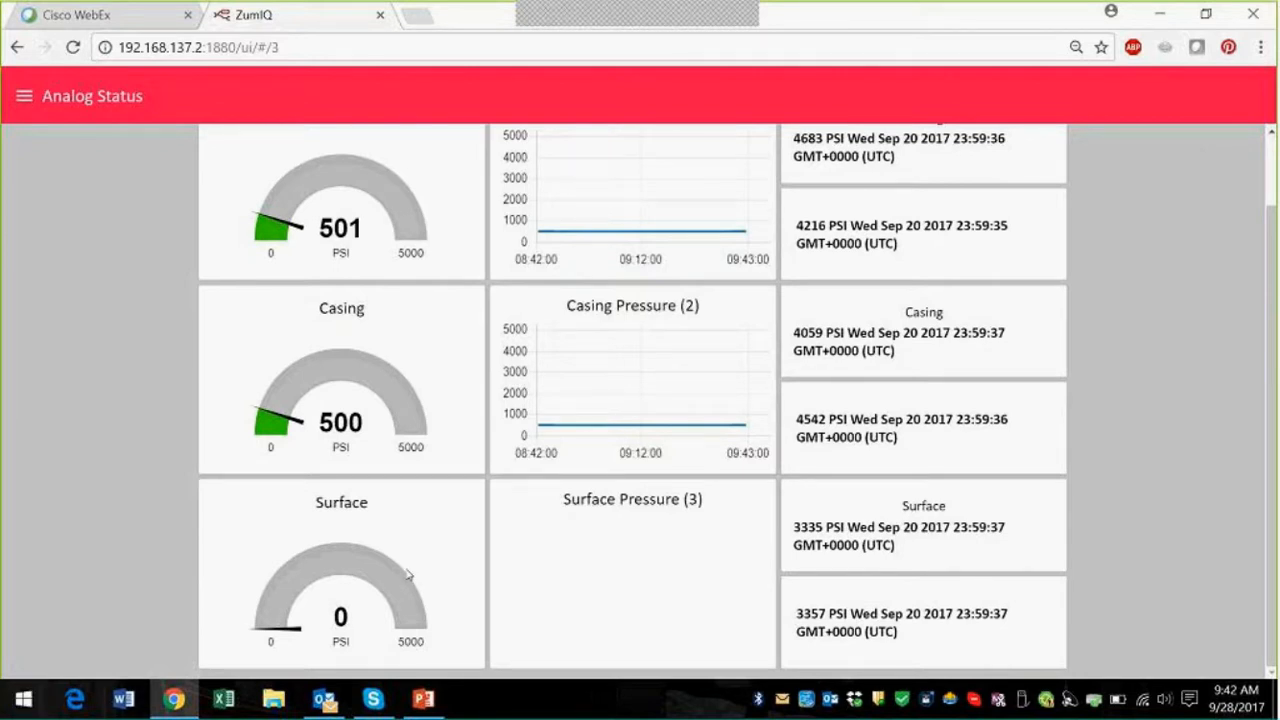
{"action": "mouse_move", "coordinate": [1140, 546]}
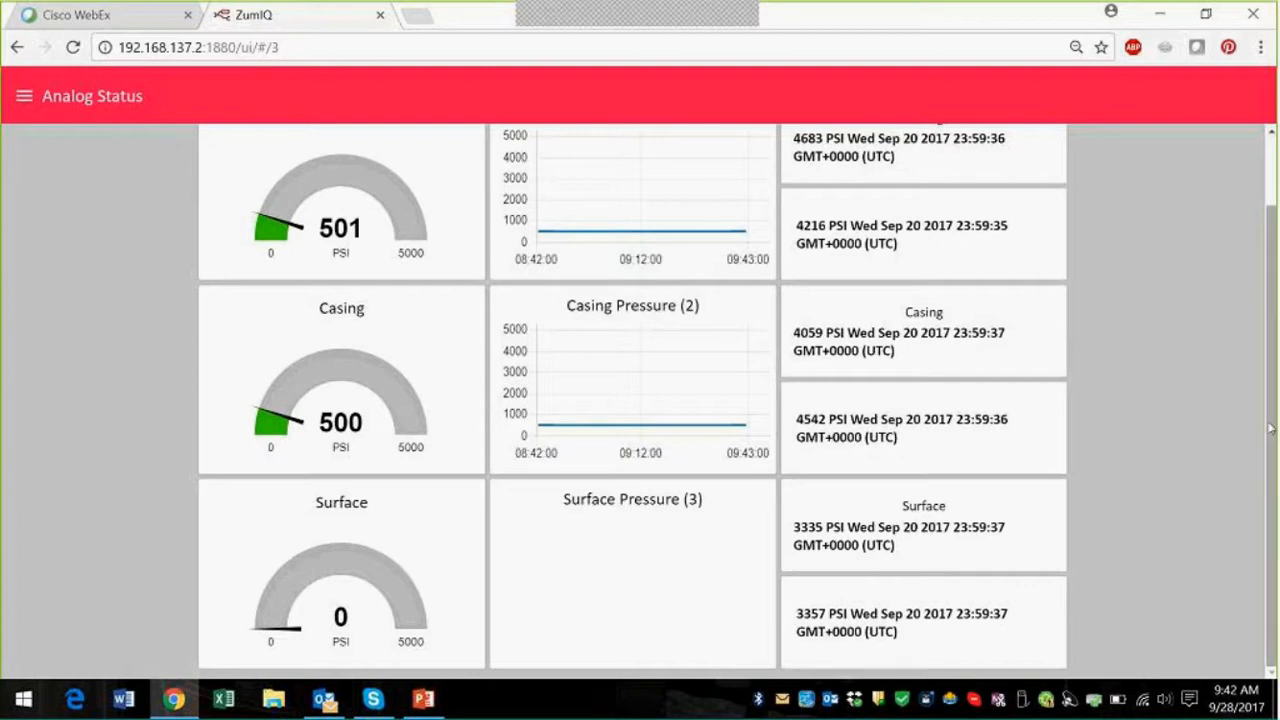
{"action": "scroll", "scroll_direction": "up", "scroll_amount": 3}
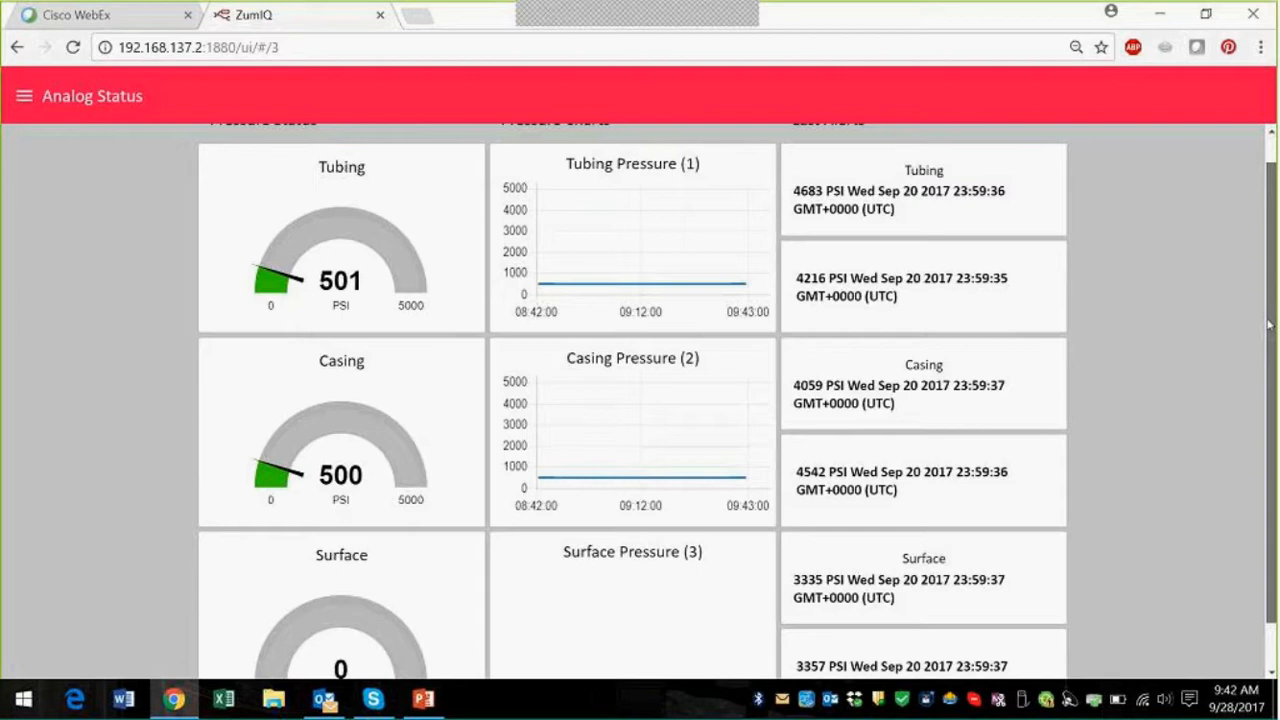
{"action": "scroll", "scroll_direction": "down", "scroll_amount": 3}
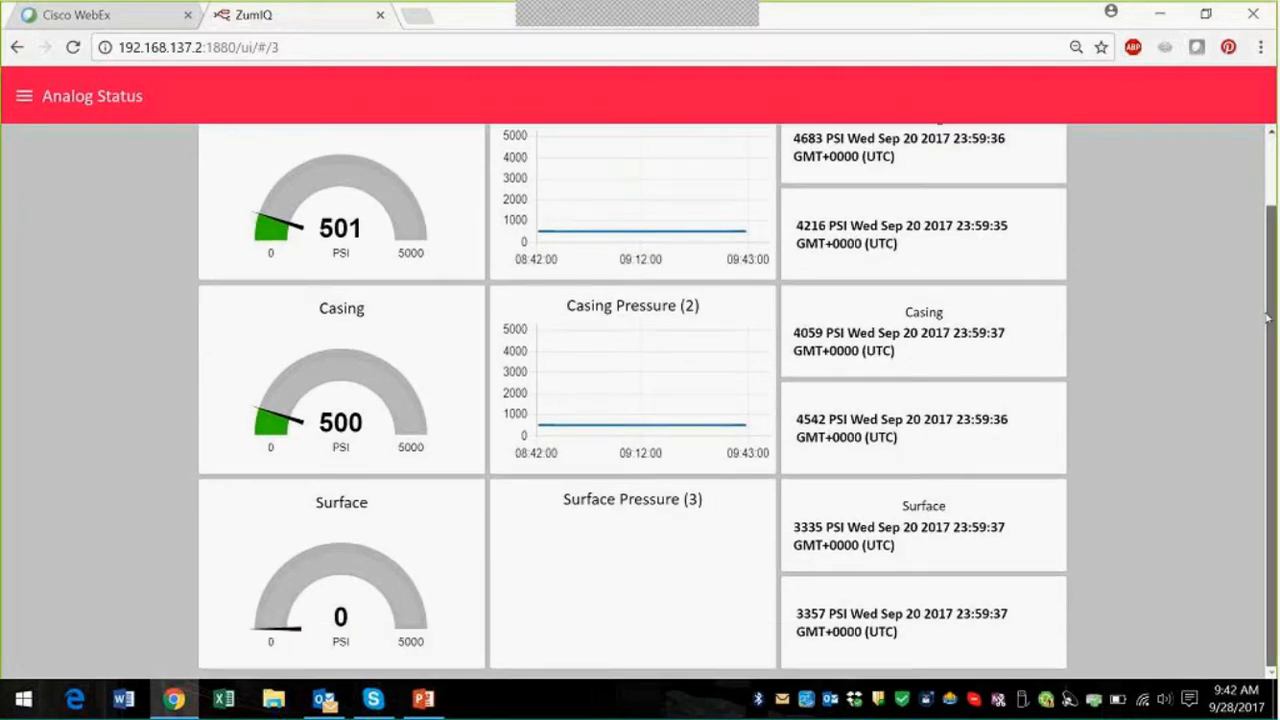
{"action": "scroll", "scroll_direction": "up", "scroll_amount": 3}
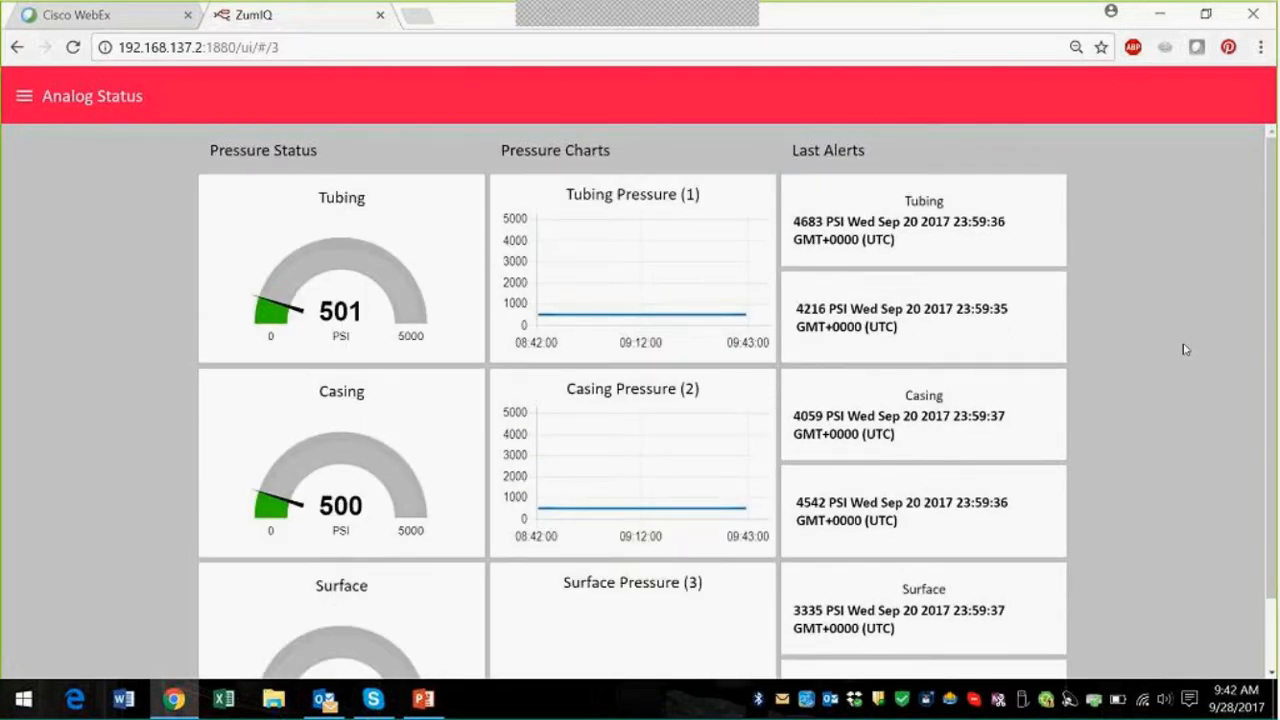
{"action": "mouse_move", "coordinate": [1112, 274]}
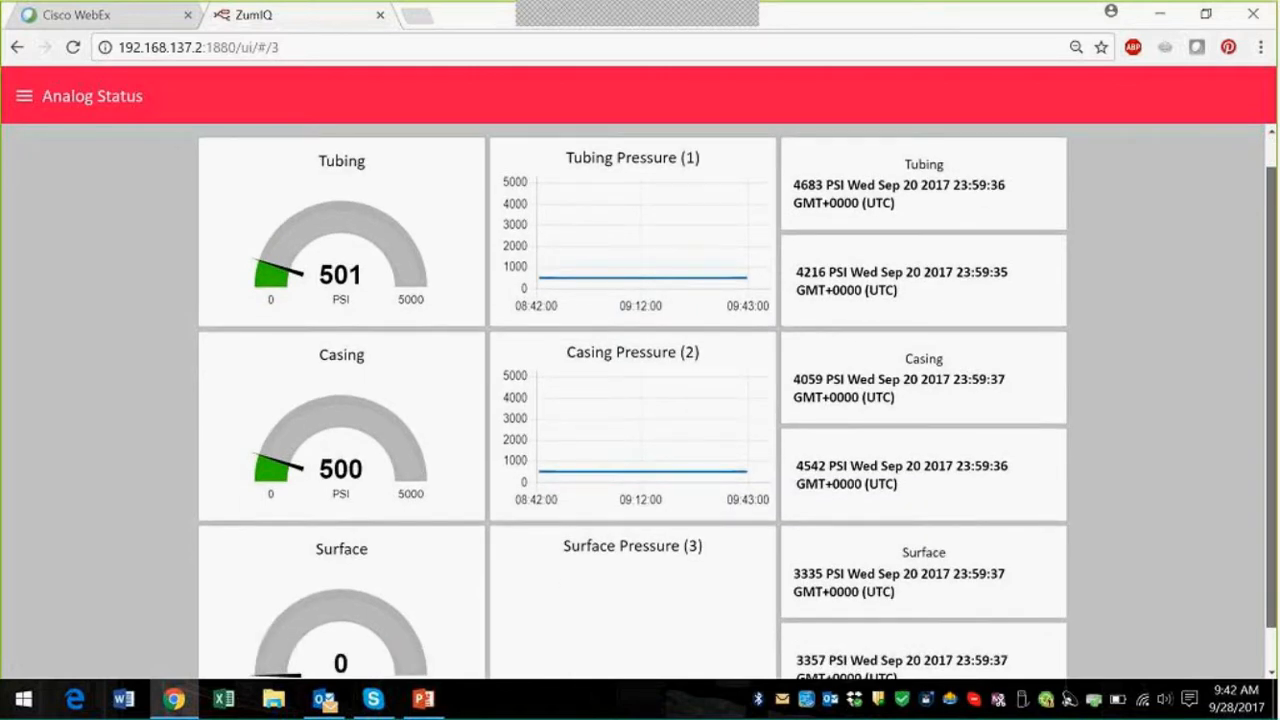
{"action": "scroll", "scroll_direction": "down", "scroll_amount": 3}
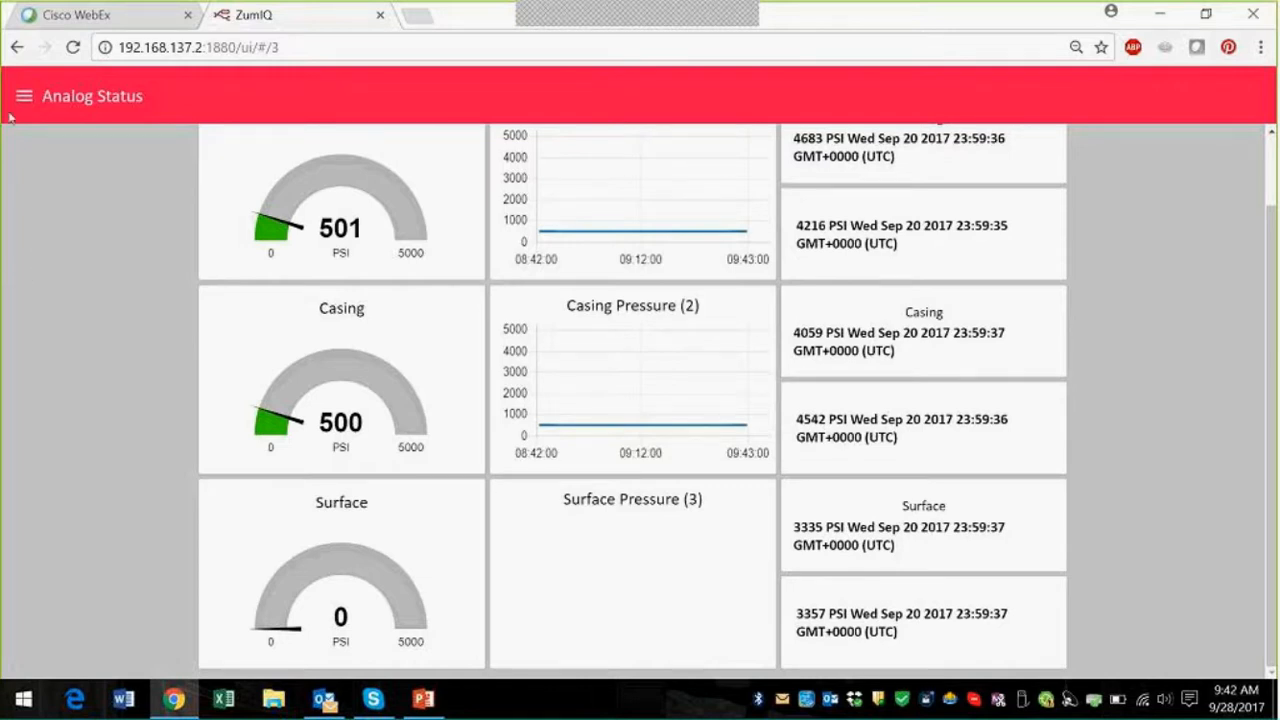
Go to the Radio Status page showing signal level -128.00 and signal margin -33.0000.
{"action": "left_click", "coordinate": [24, 96]}
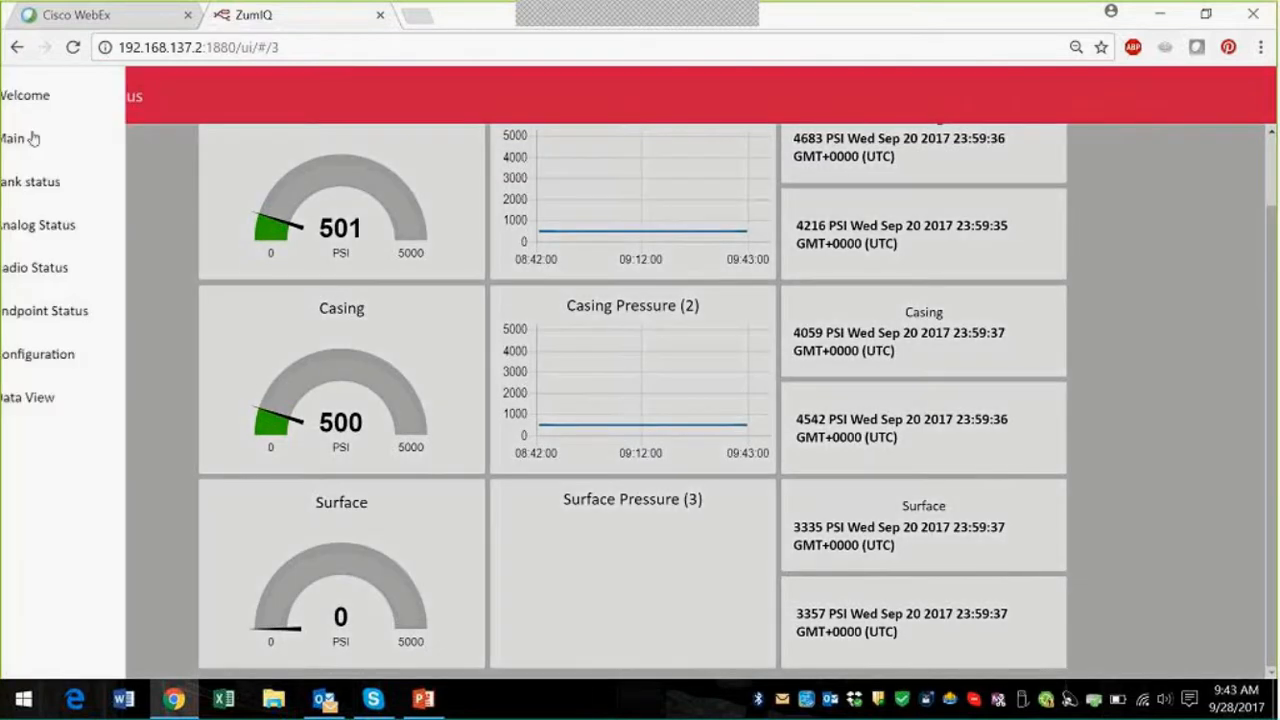
{"action": "left_click", "coordinate": [36, 268]}
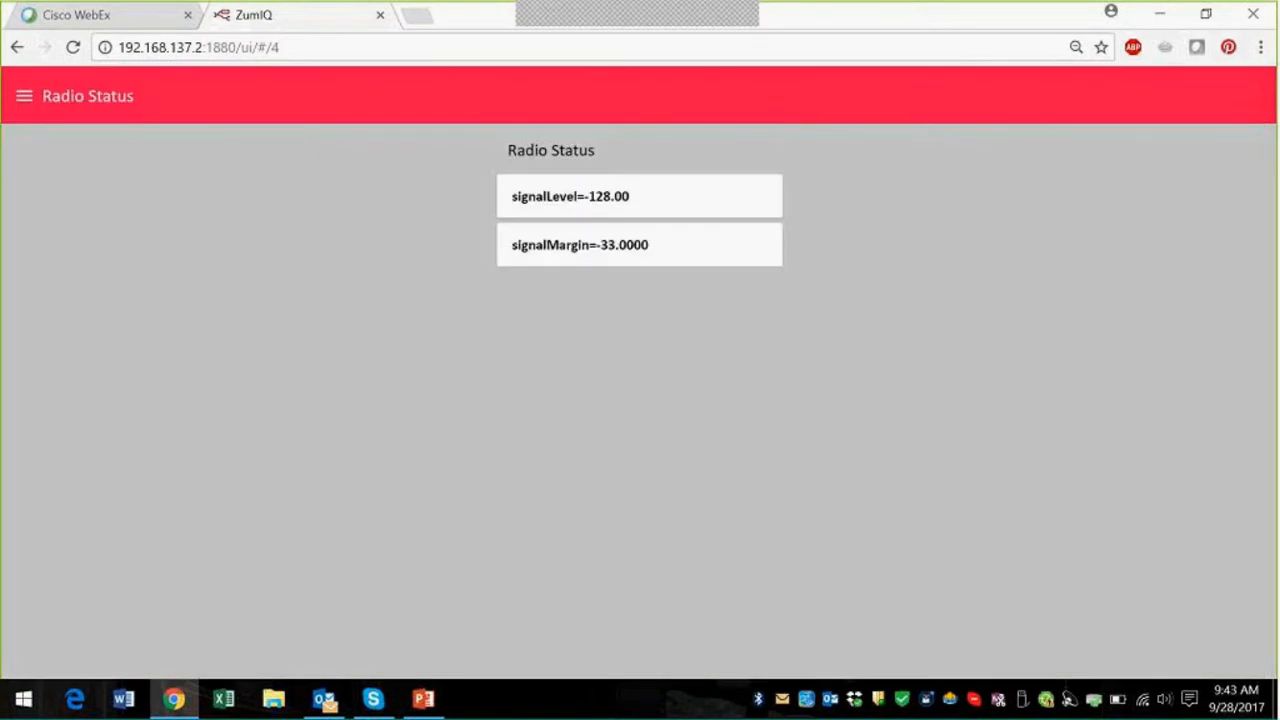
{"action": "mouse_move", "coordinate": [204, 352]}
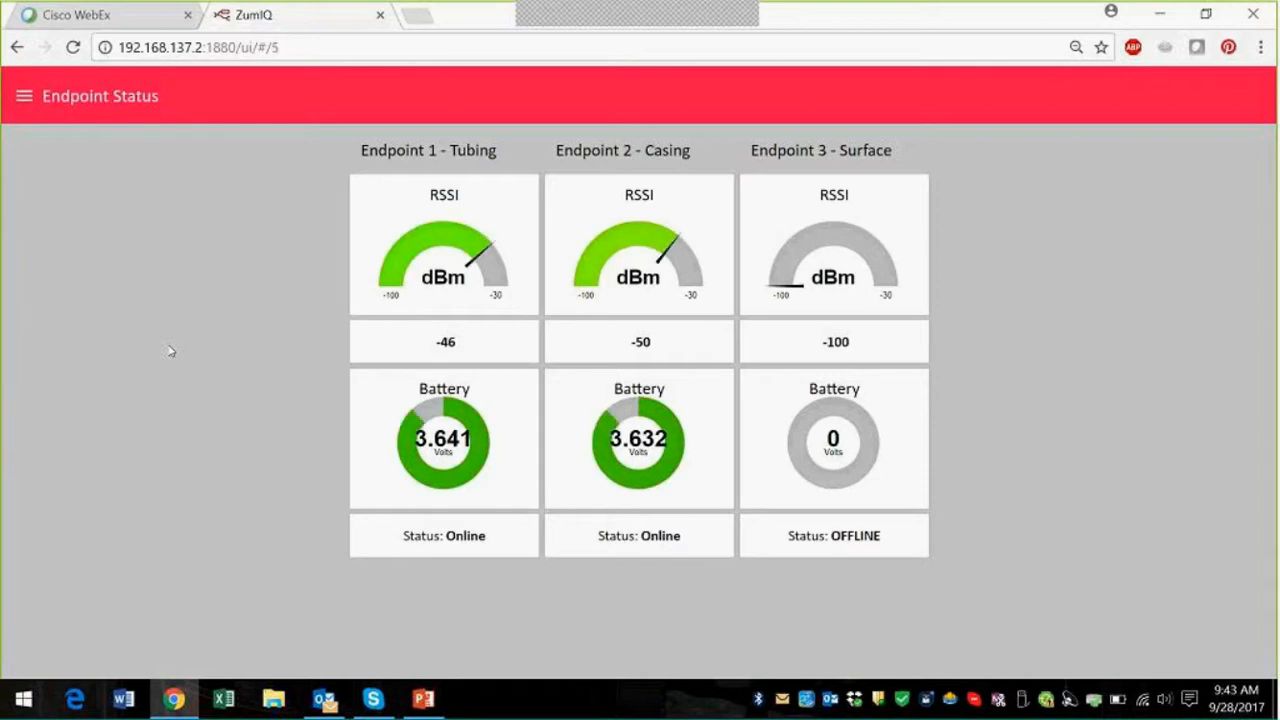
{"action": "mouse_move", "coordinate": [874, 168]}
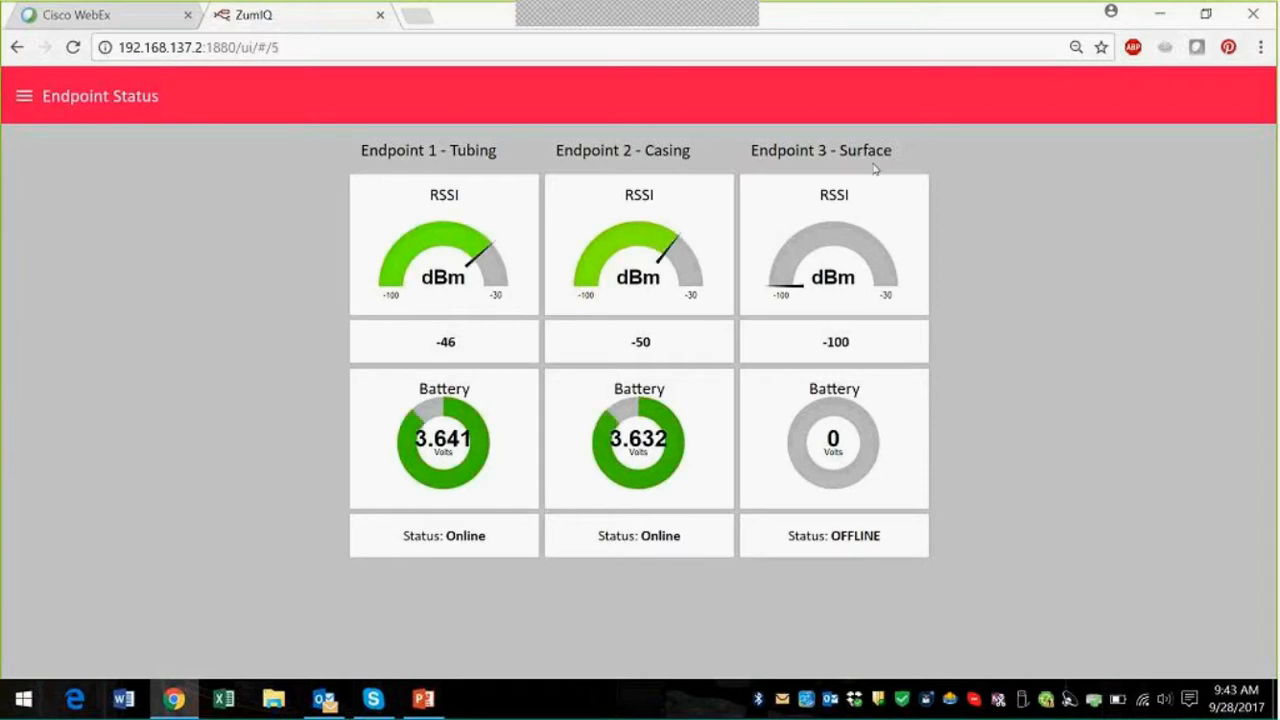
{"action": "mouse_move", "coordinate": [884, 336]}
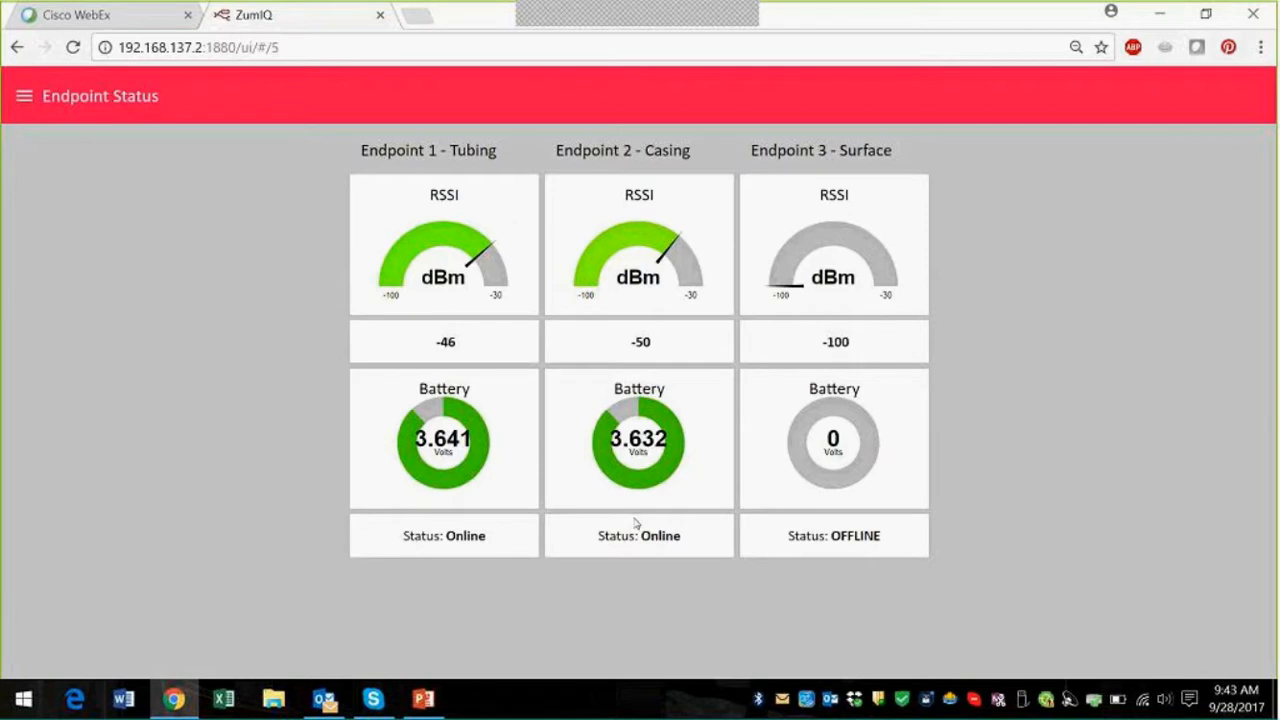
{"action": "mouse_move", "coordinate": [384, 456]}
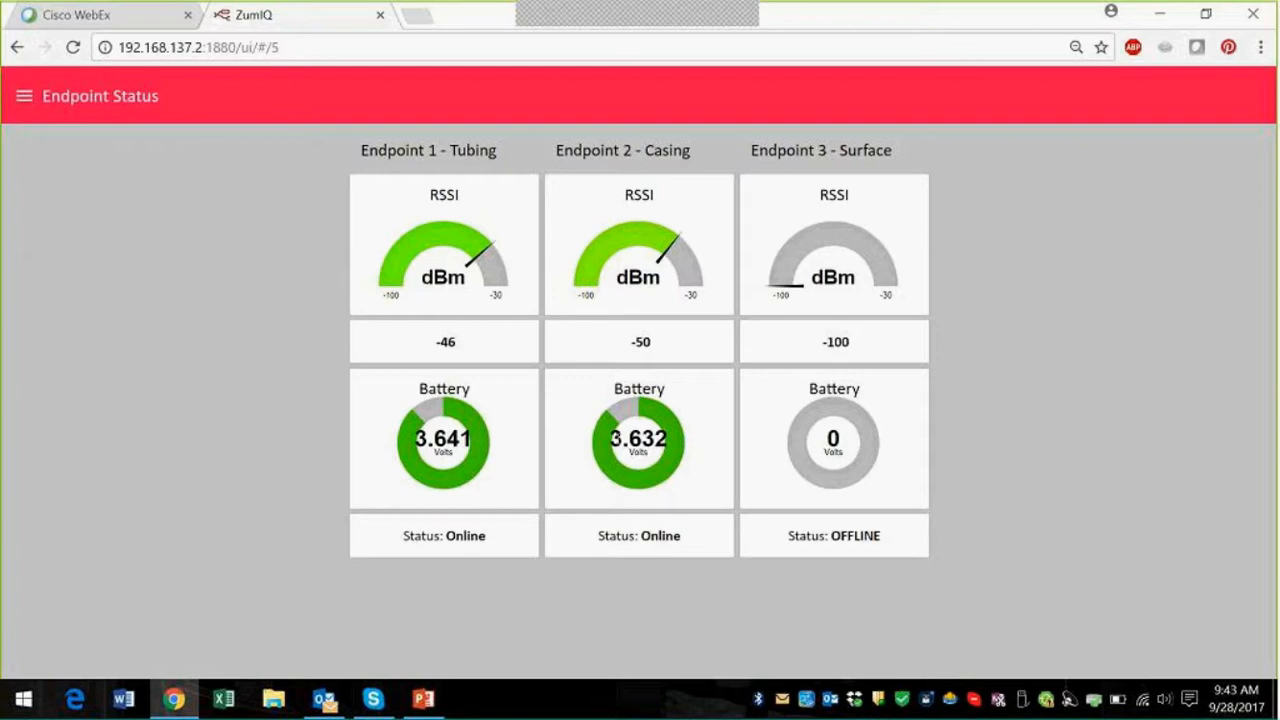
{"action": "mouse_move", "coordinate": [152, 422]}
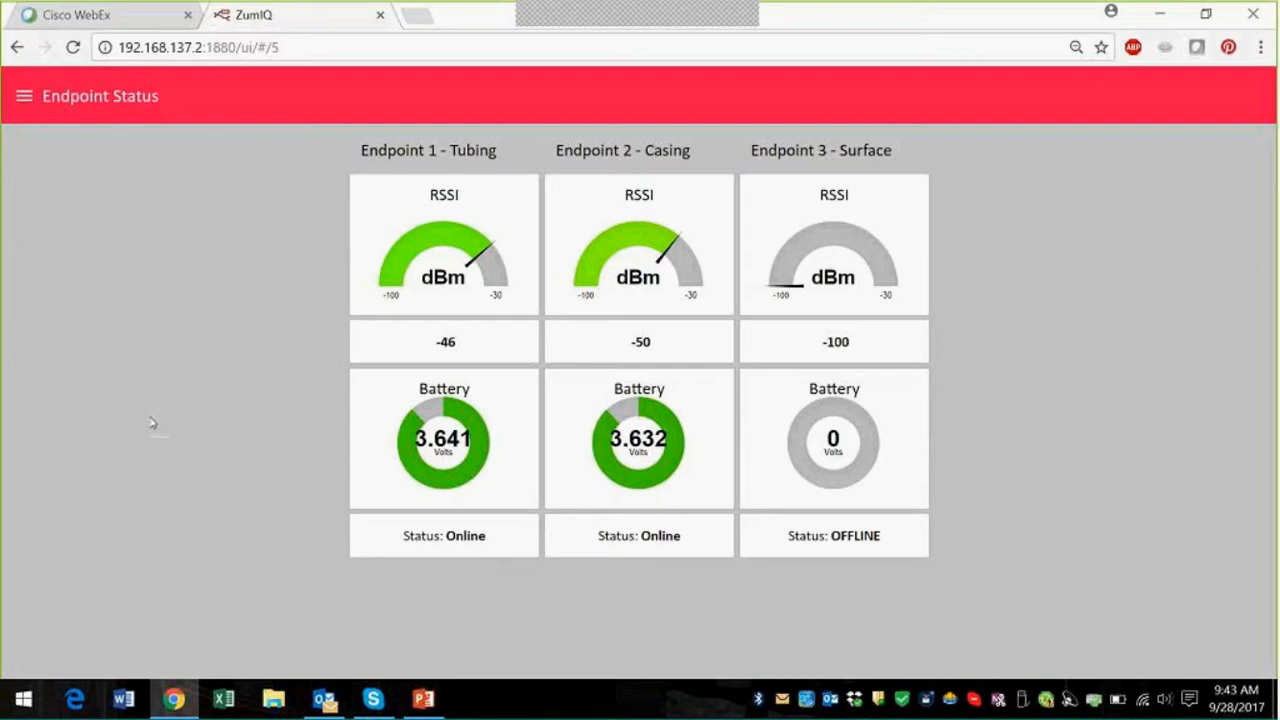
{"action": "mouse_move", "coordinate": [124, 348]}
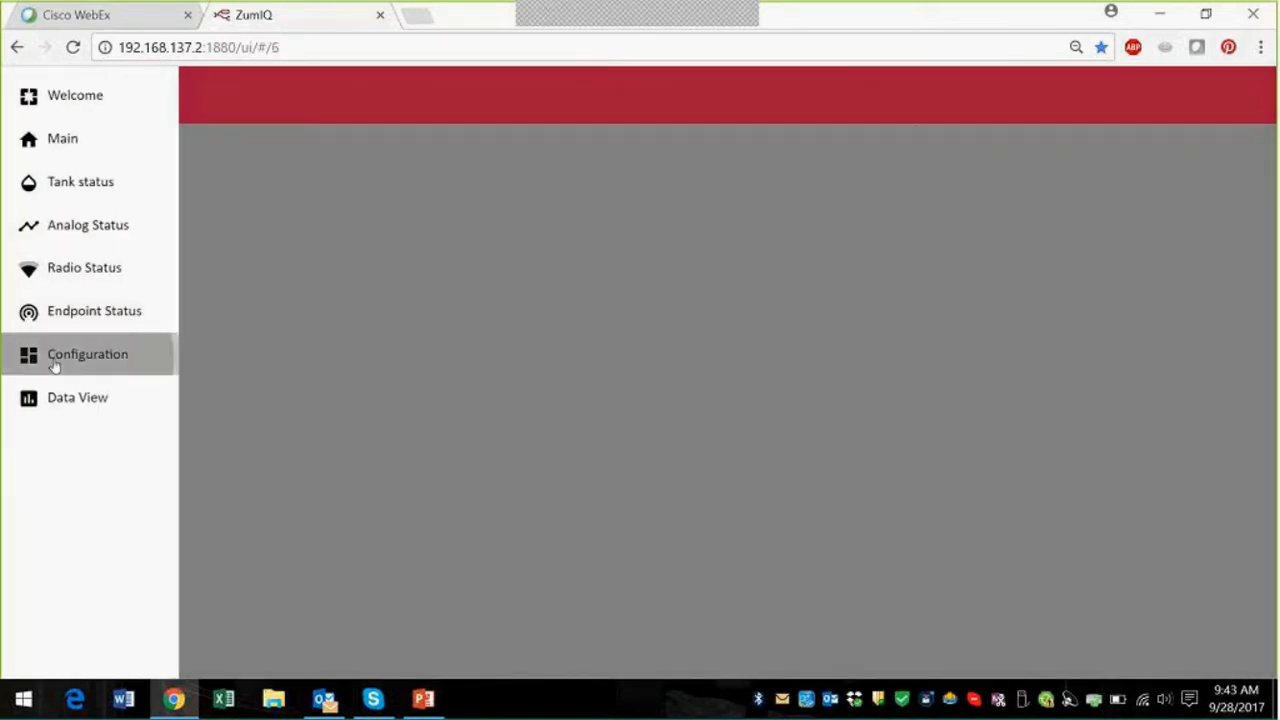
Save the site name Gisella #9 in the Configuration page.
{"action": "left_click", "coordinate": [88, 354]}
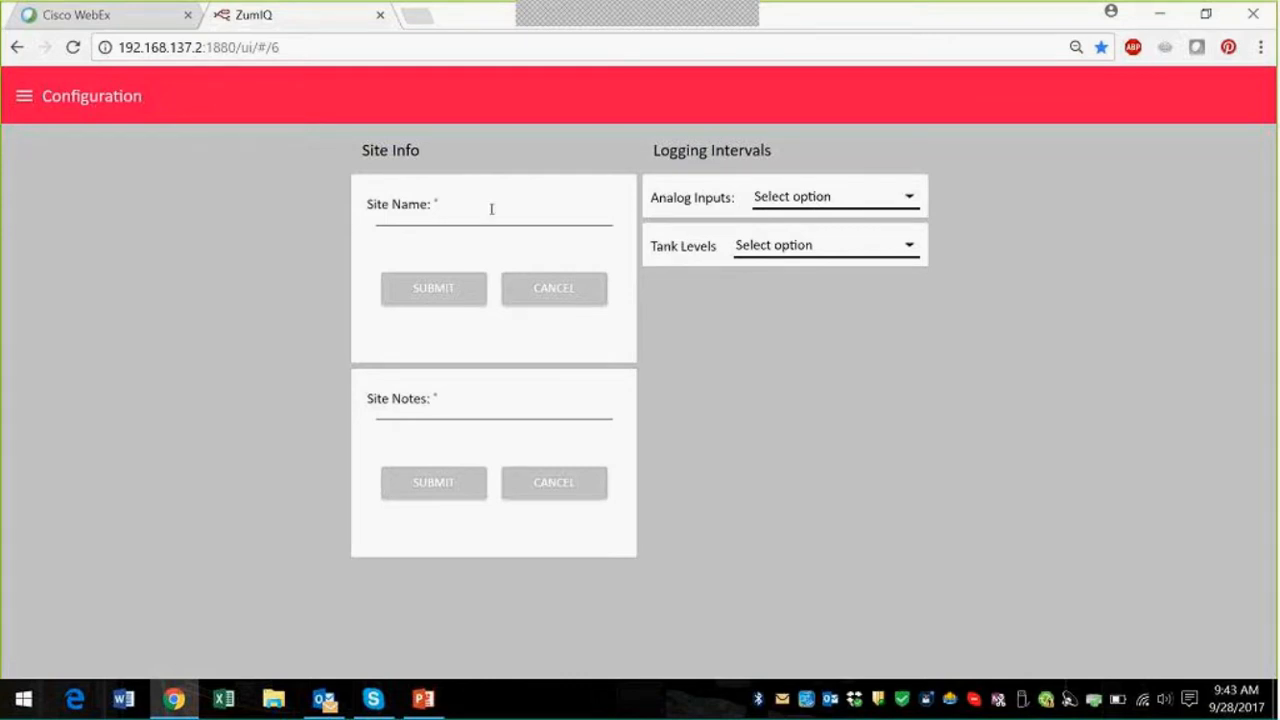
{"action": "type", "text": "Michelle #762"}
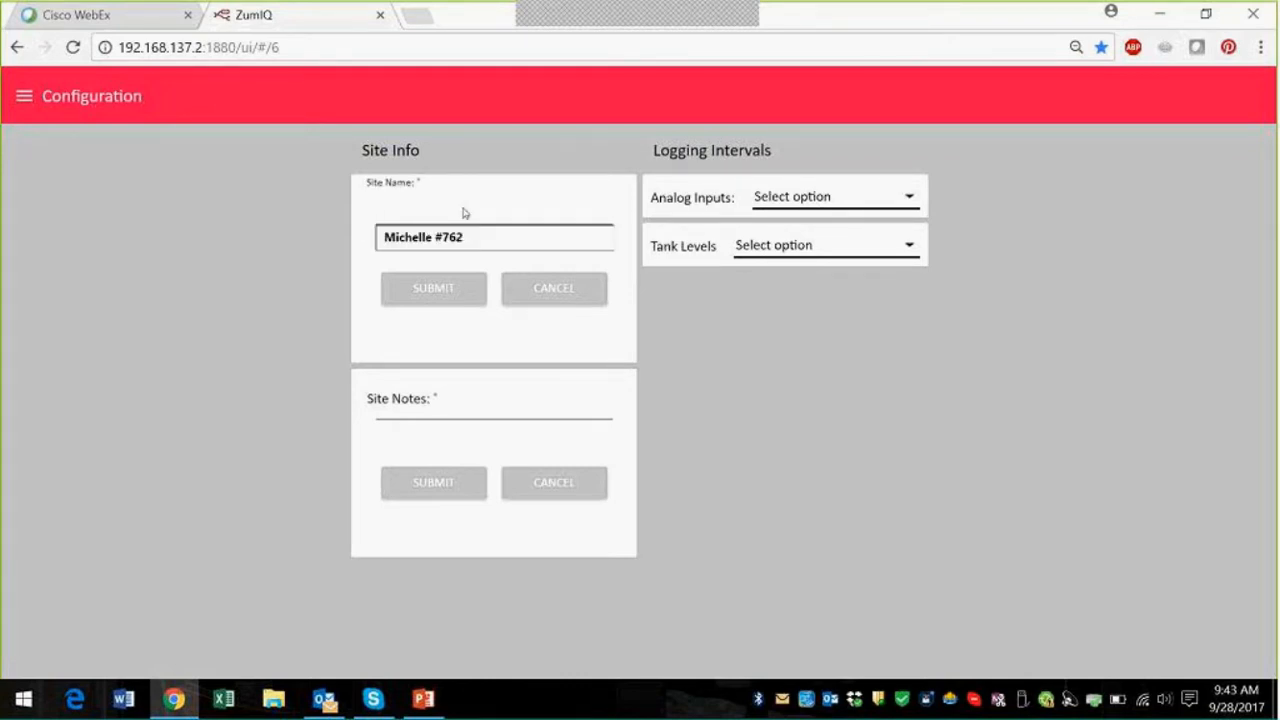
{"action": "type", "text": "Gi"}
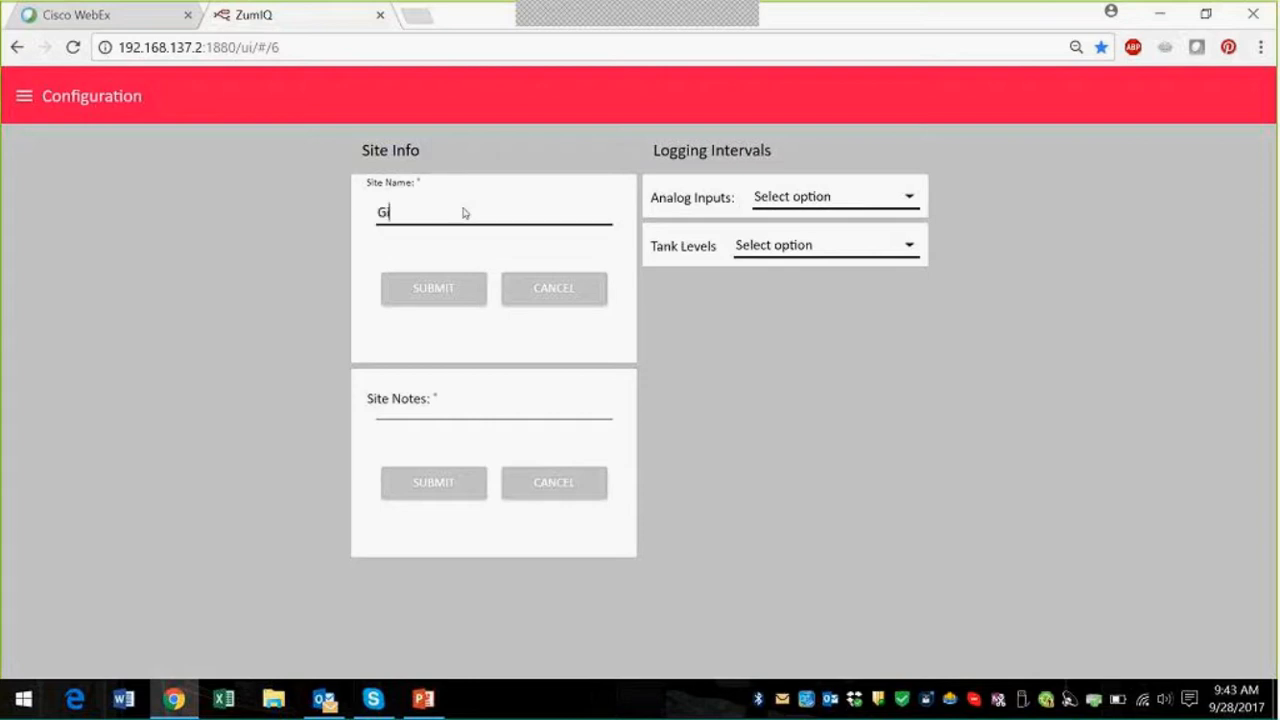
{"action": "type", "text": "sella"}
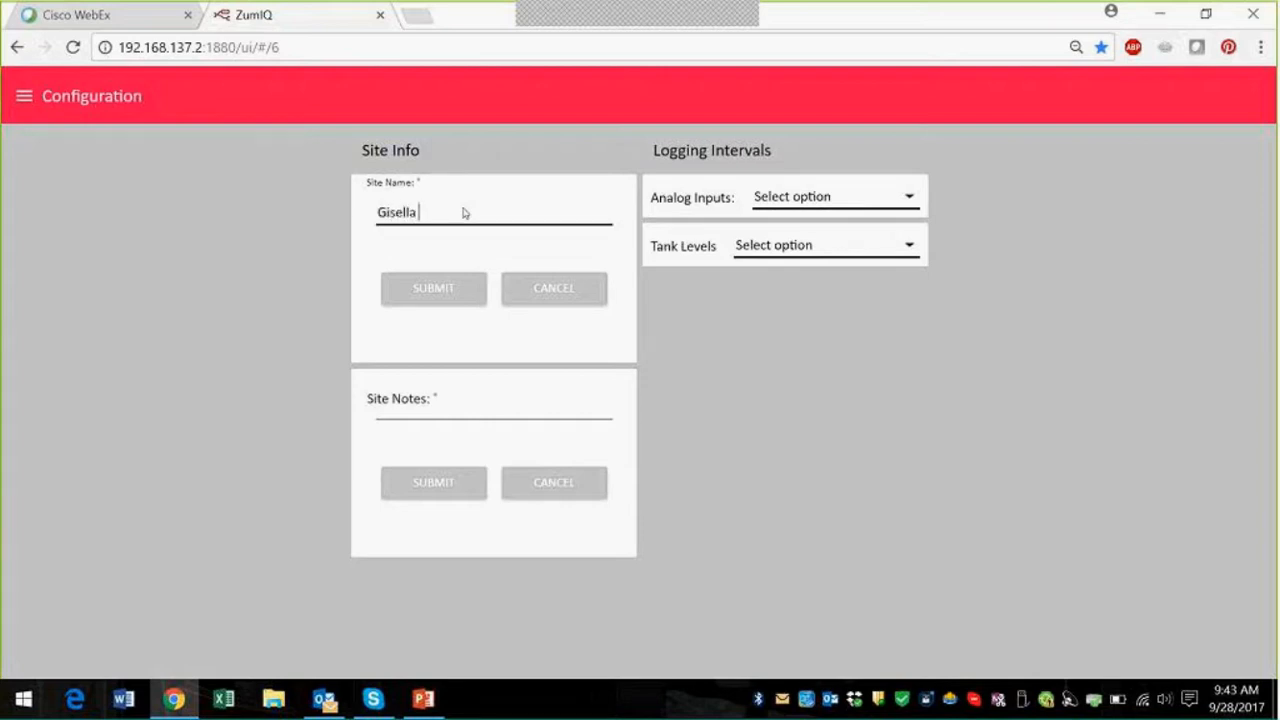
{"action": "type", "text": "#"}
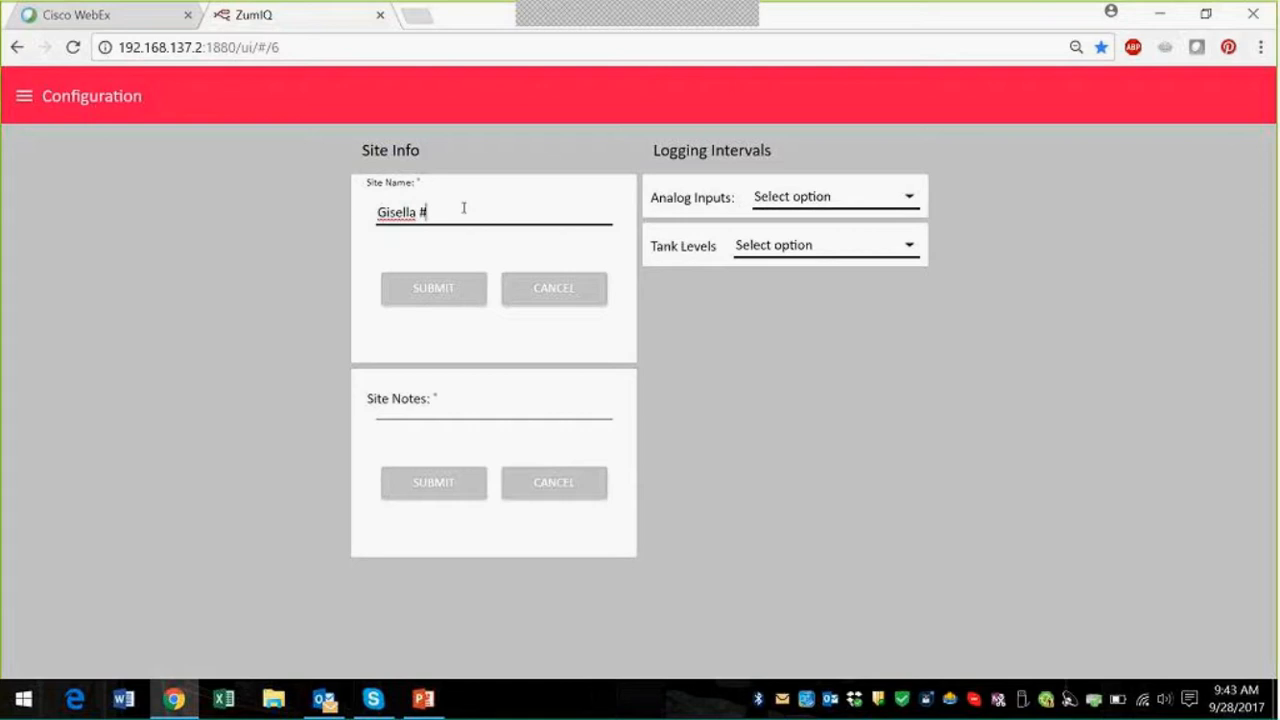
{"action": "left_click", "coordinate": [432, 288]}
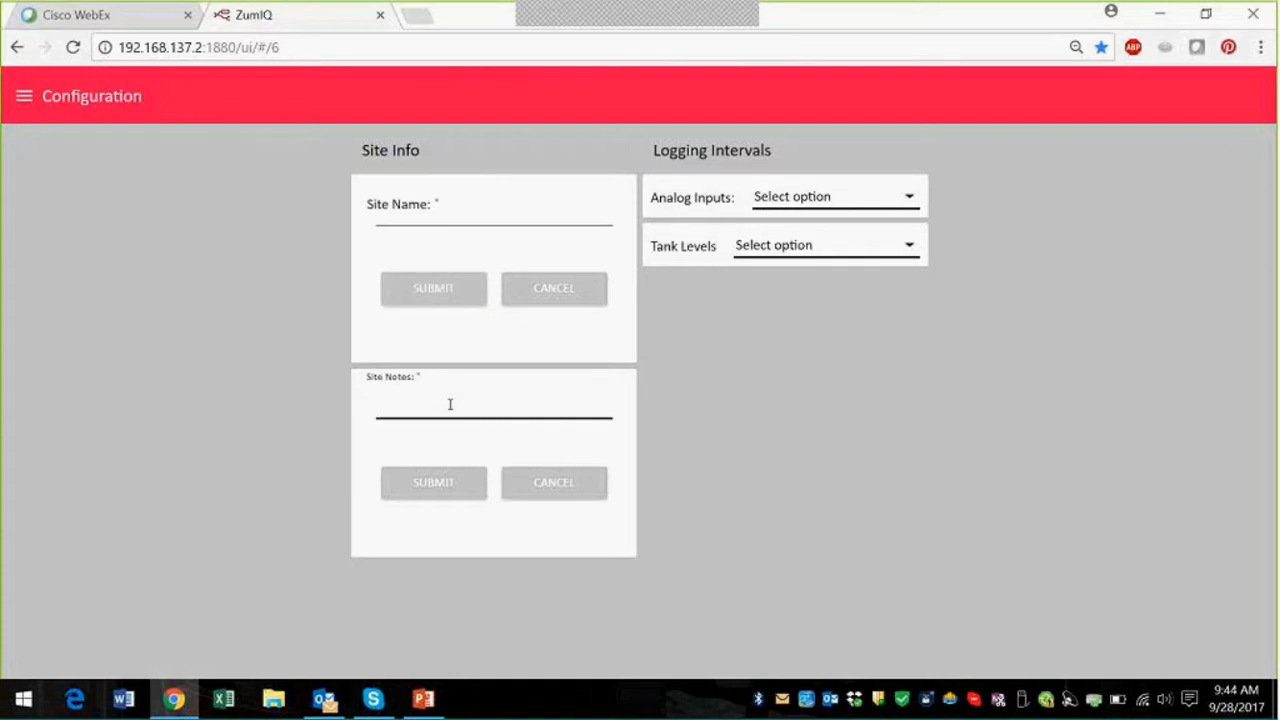
Enter the site note 'Wireless pressure sensor is off'.
{"action": "type", "text": "Pressure sen"}
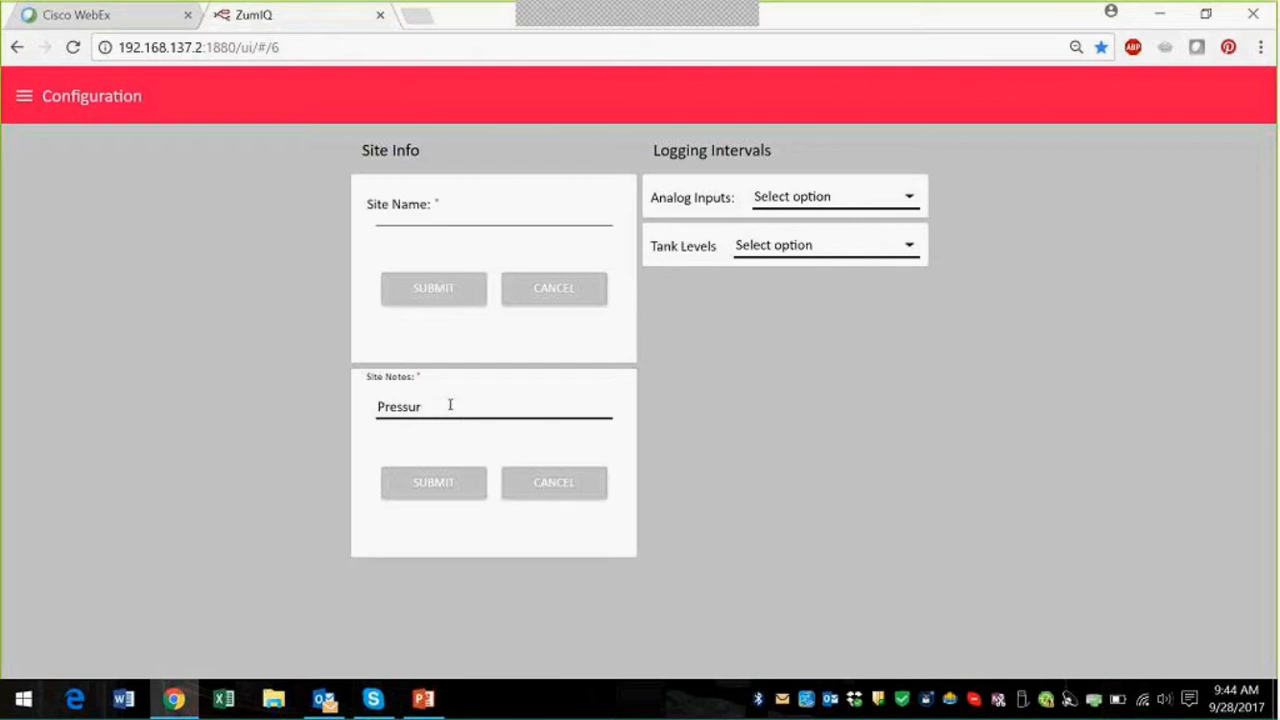
{"action": "type", "text": "Wireles"}
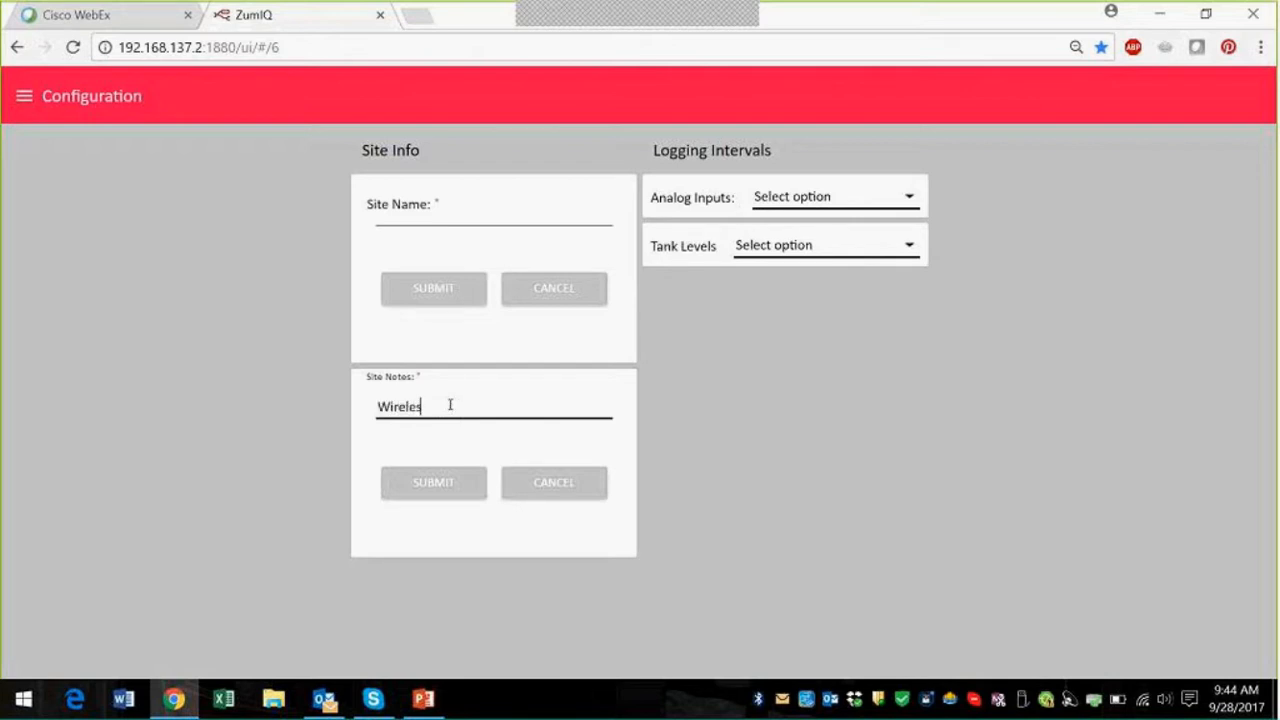
{"action": "type", "text": "pressu"}
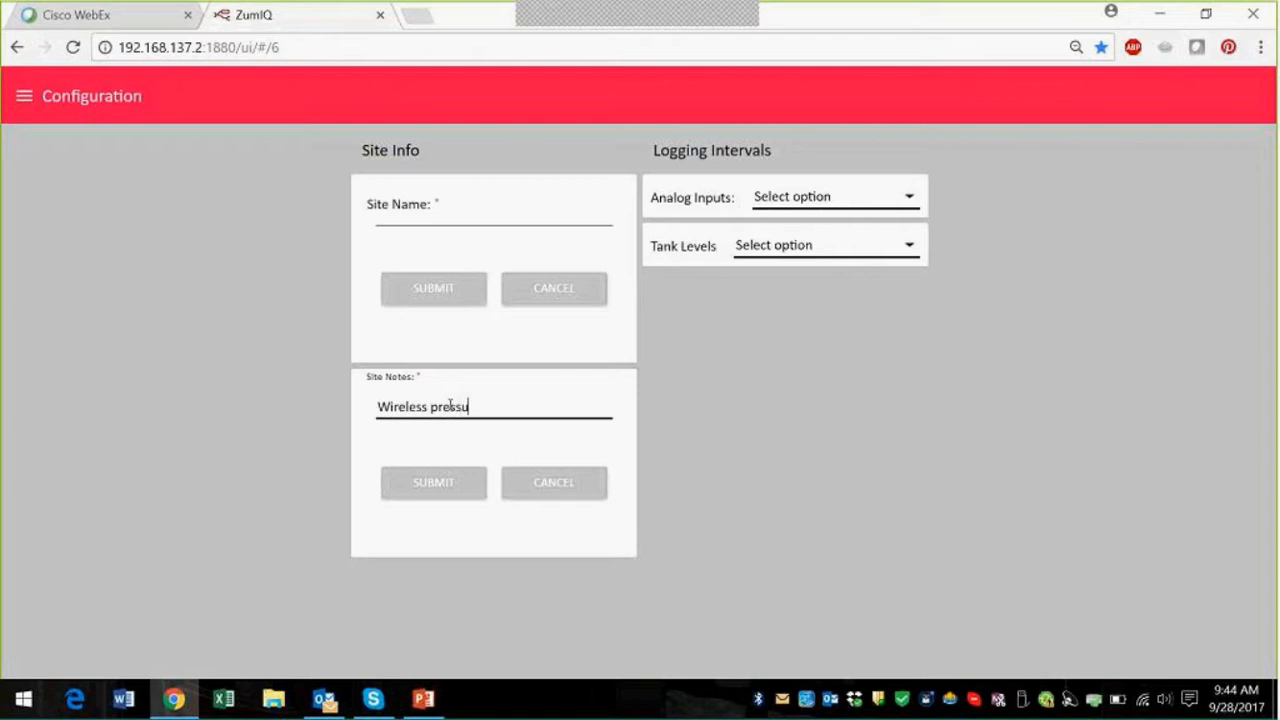
{"action": "type", "text": "re sensor is of"}
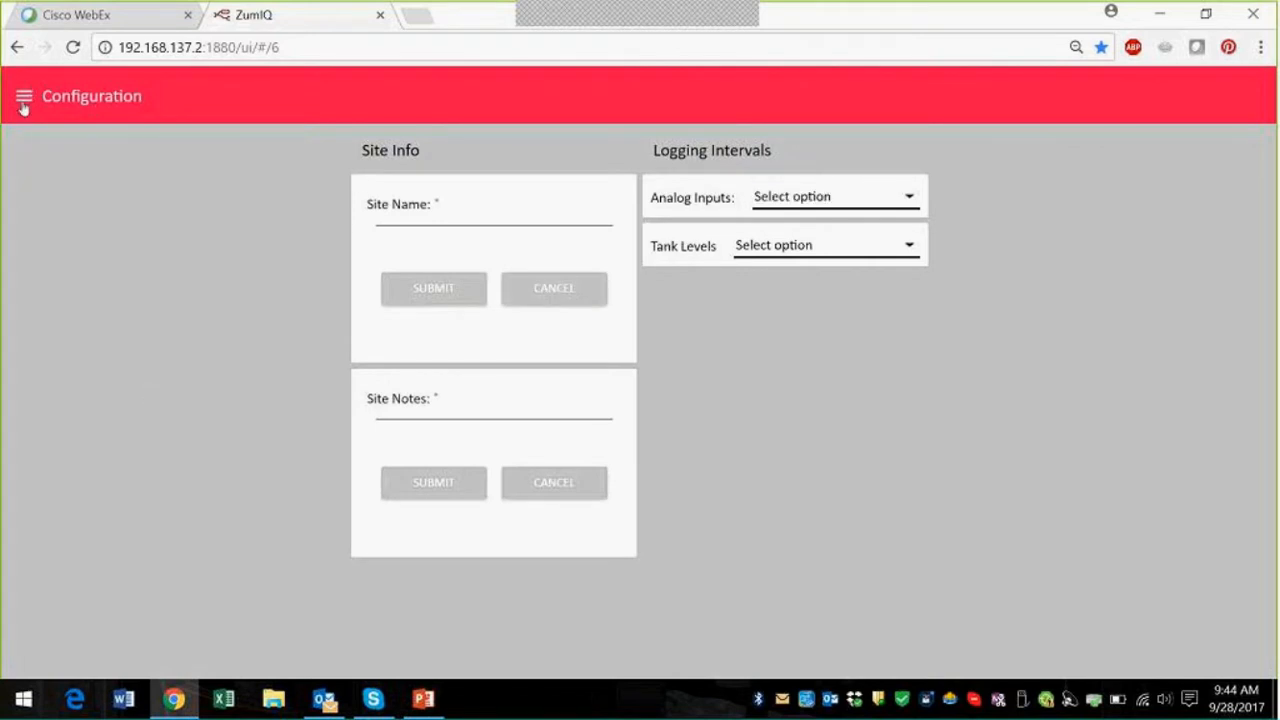
Show Main with site name Gisella #9 and the wireless pressure sensor note, then go to the database login.
{"action": "left_click", "coordinate": [24, 96]}
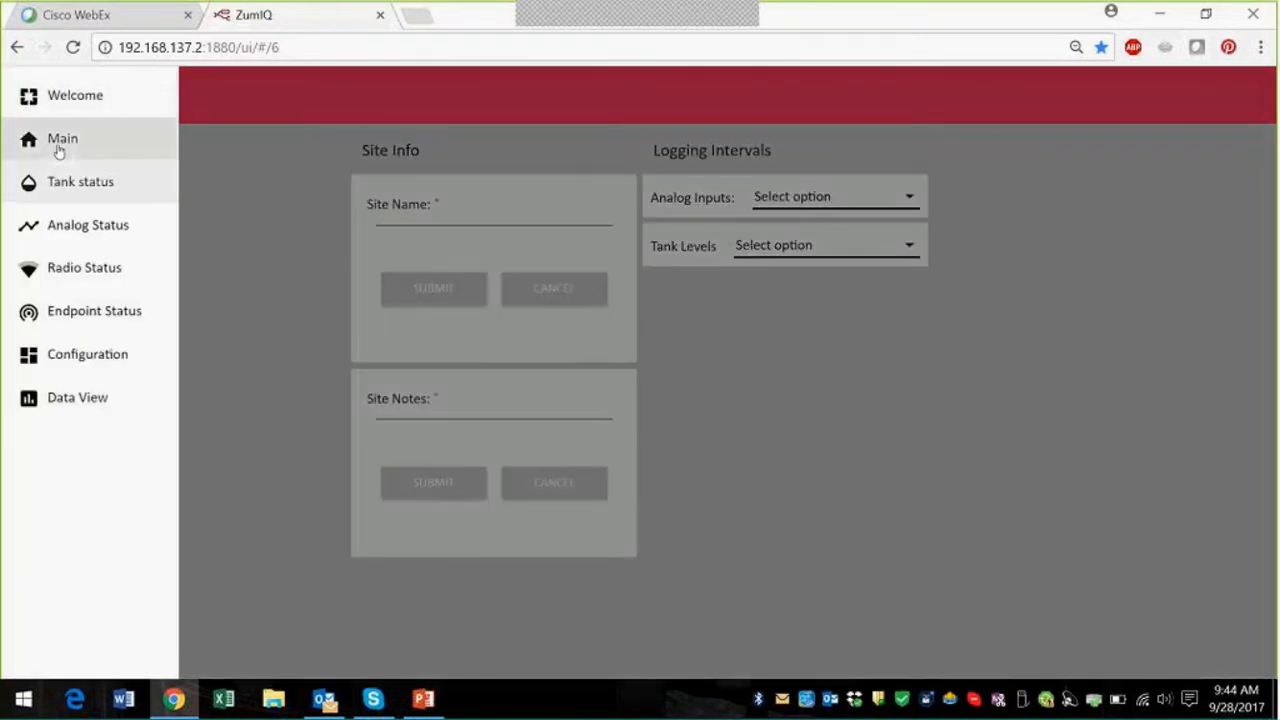
{"action": "left_click", "coordinate": [62, 138]}
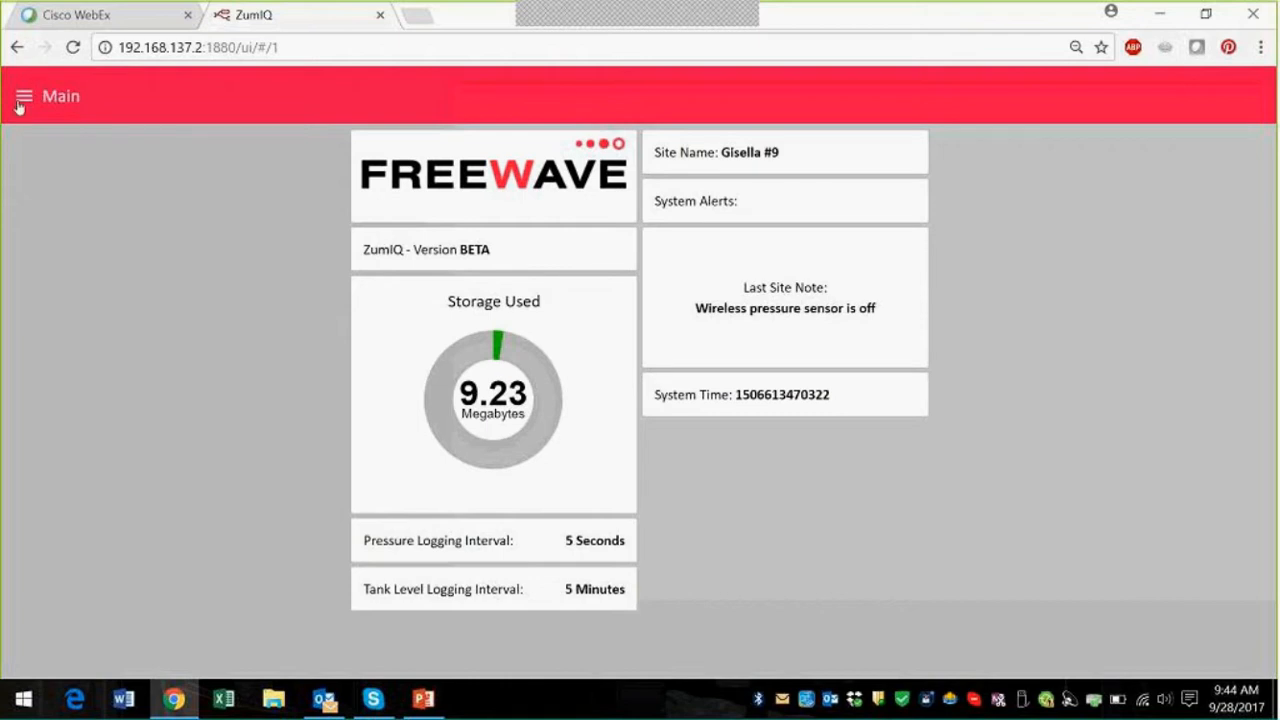
{"action": "left_click", "coordinate": [24, 96]}
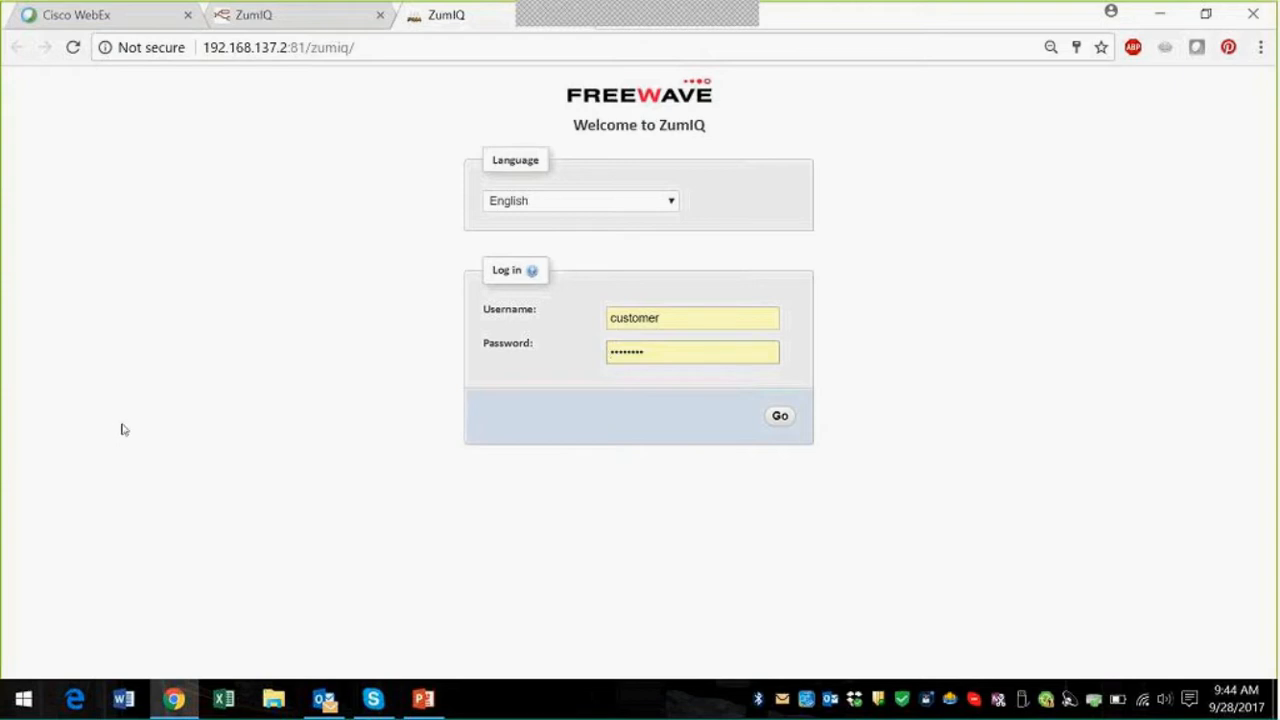
{"action": "mouse_move", "coordinate": [804, 450]}
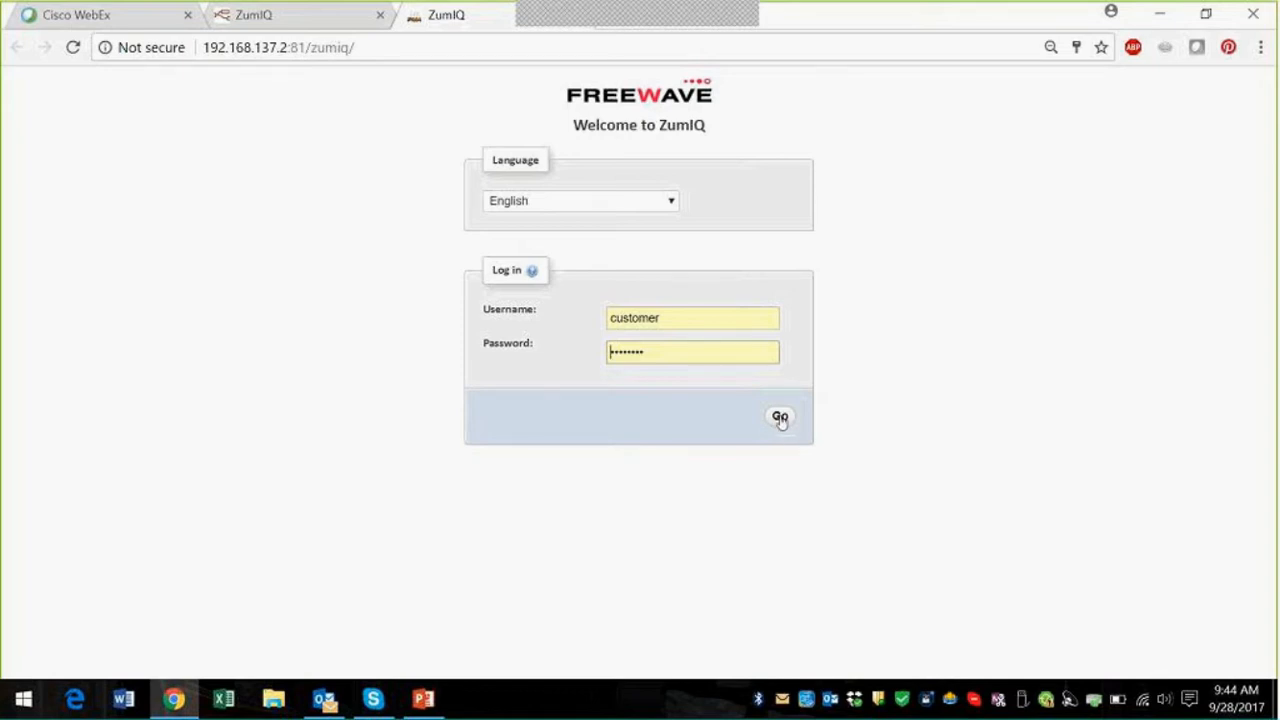
Log in to phpMyAdmin with the filled-in credentials to reach the databases home page.
{"action": "left_click", "coordinate": [780, 416]}
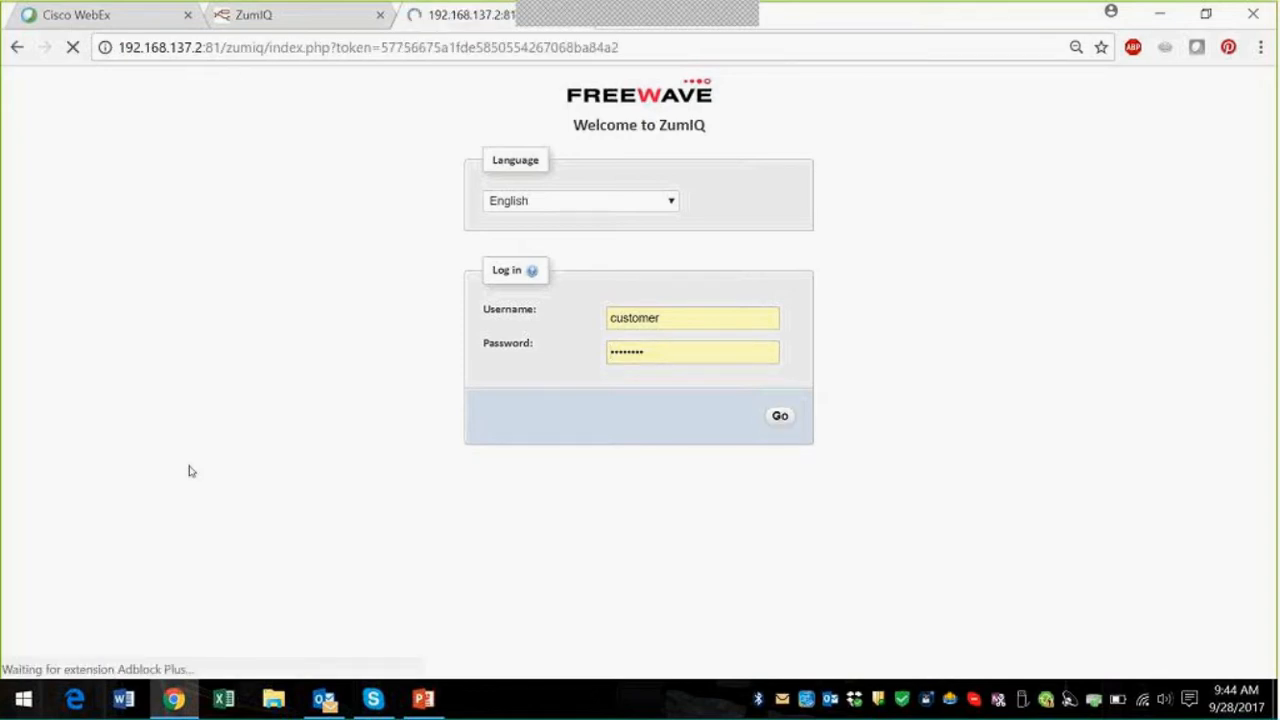
{"action": "left_click", "coordinate": [780, 414]}
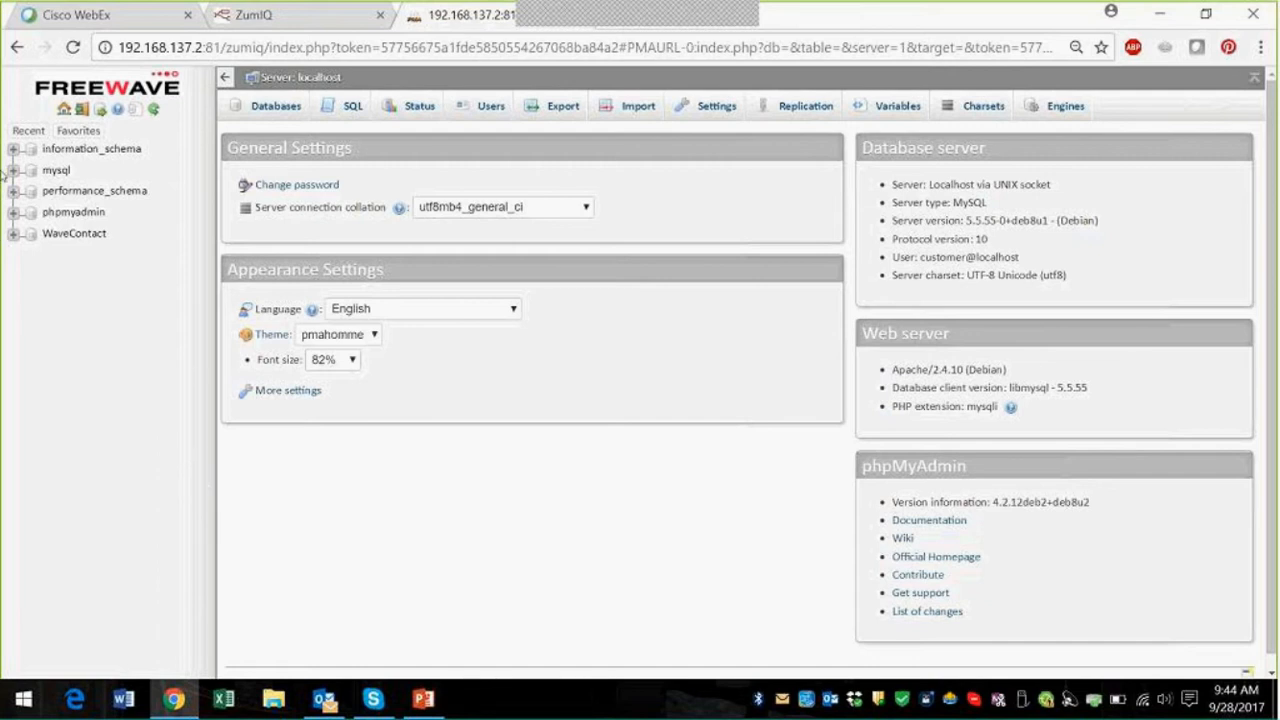
Expand WaveContact, find Digital_Input2_Counter empty, then browse the Analog1_Alarms rows.
{"action": "left_click", "coordinate": [16, 232]}
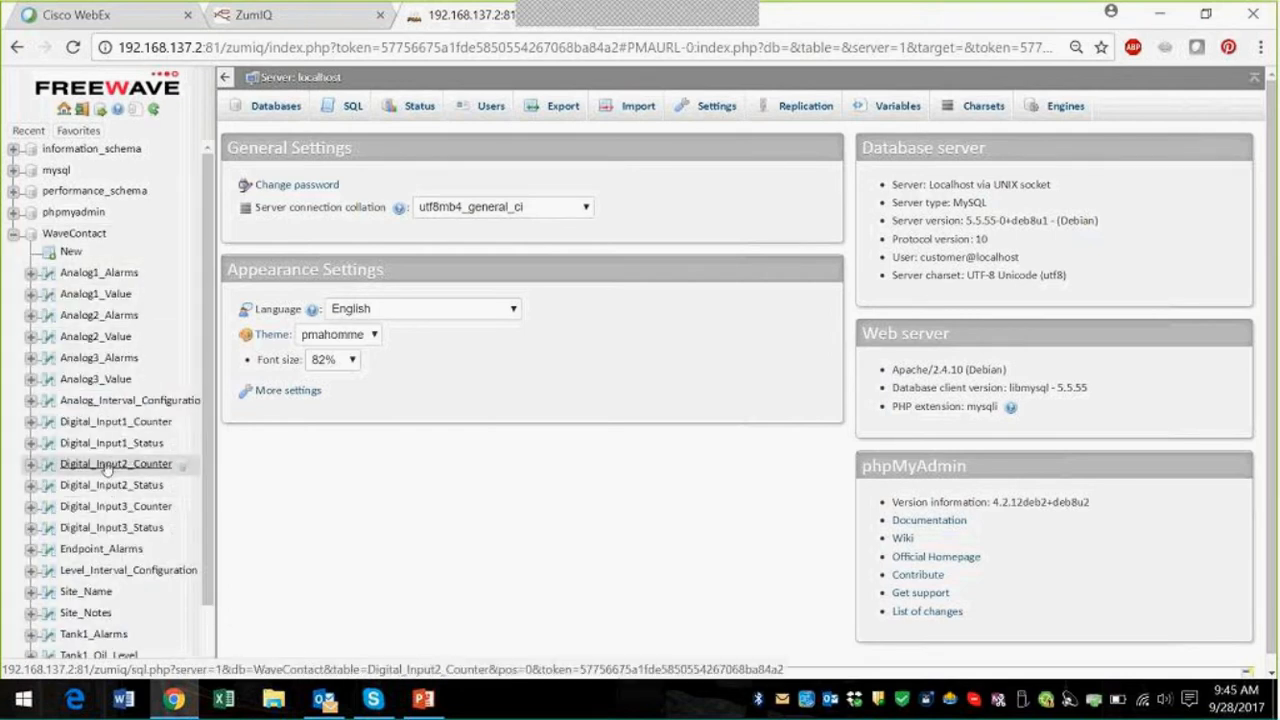
{"action": "left_click", "coordinate": [116, 464]}
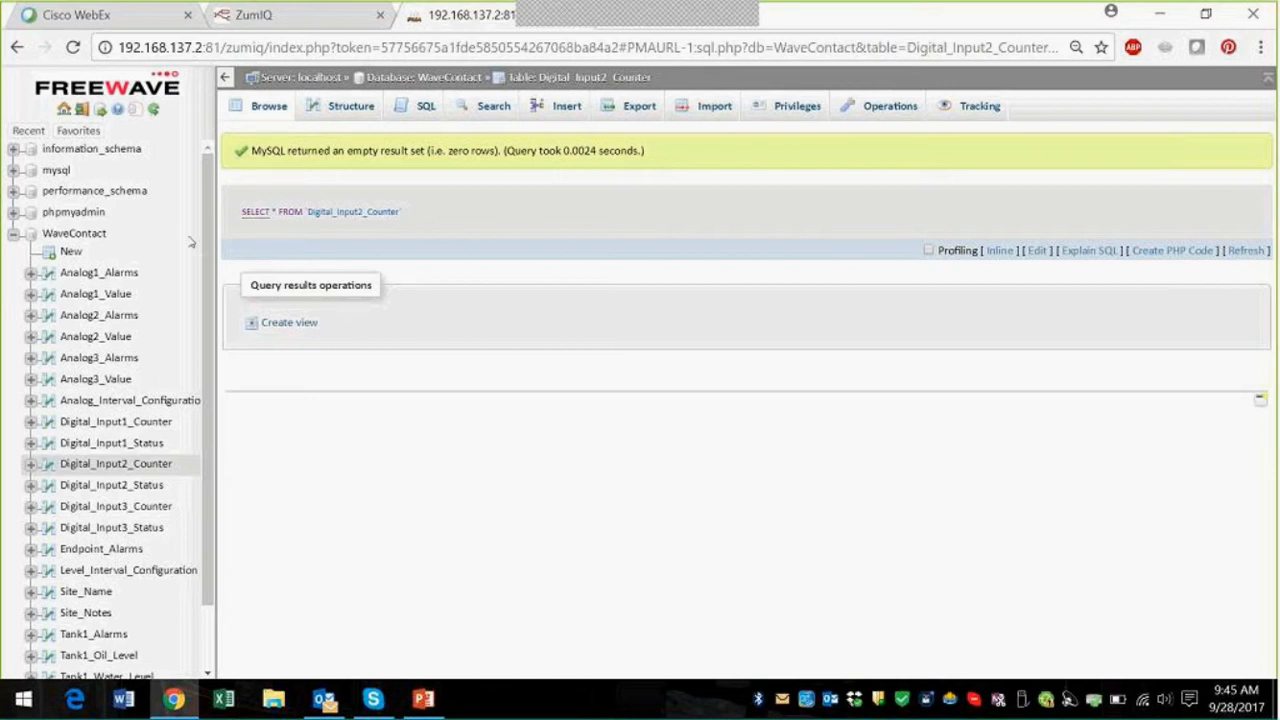
{"action": "left_click", "coordinate": [98, 272]}
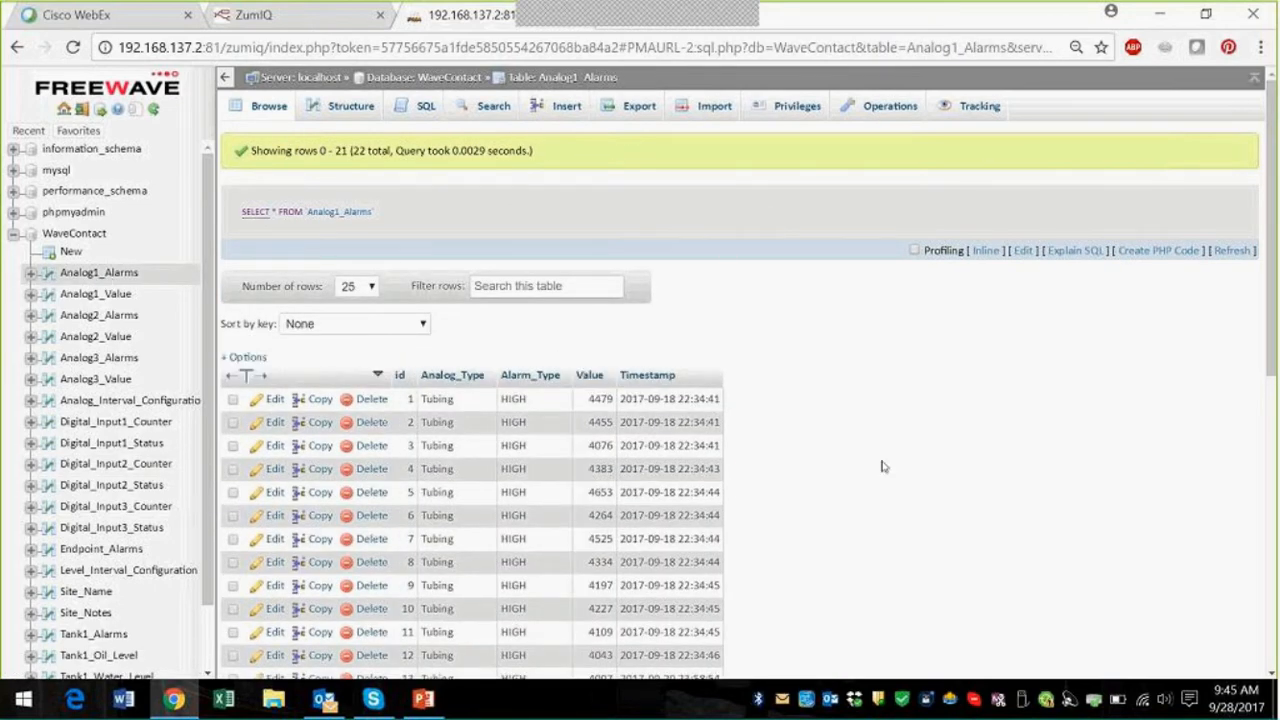
Bring up the Analog1_Alarms export page and its list of output formats such as CSV and PDF.
{"action": "left_click", "coordinate": [638, 104]}
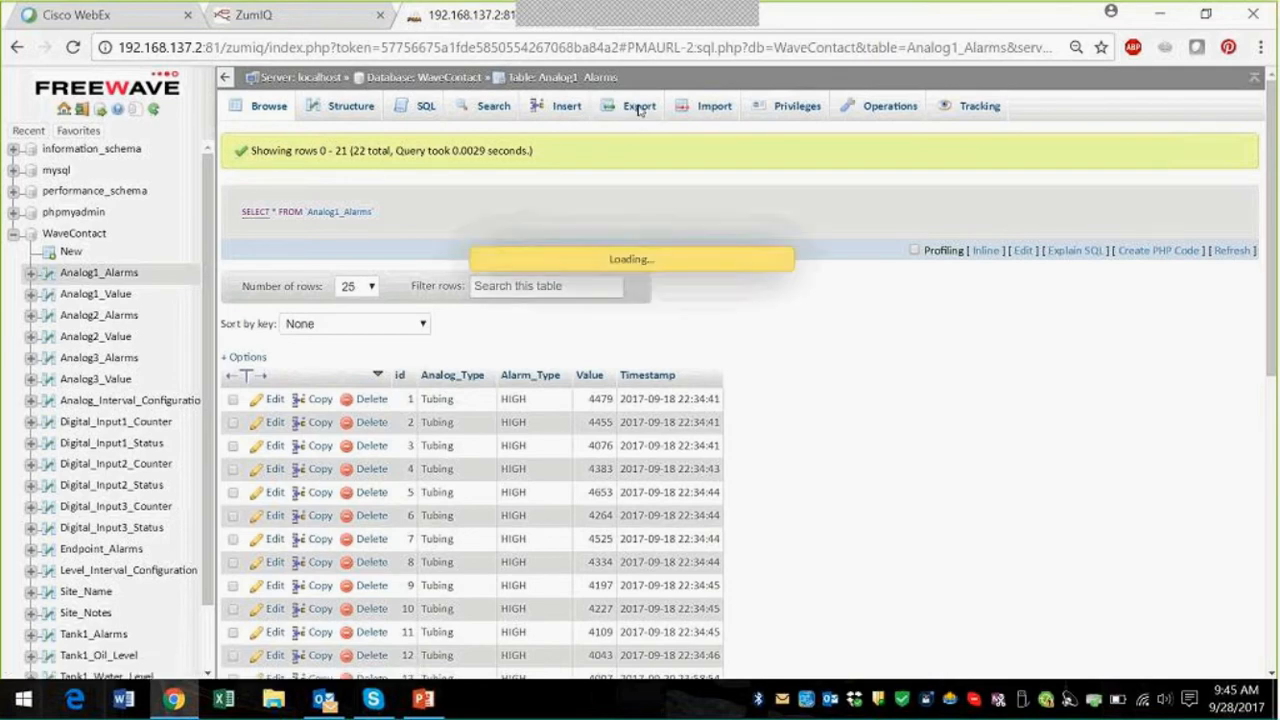
{"action": "left_click", "coordinate": [640, 106]}
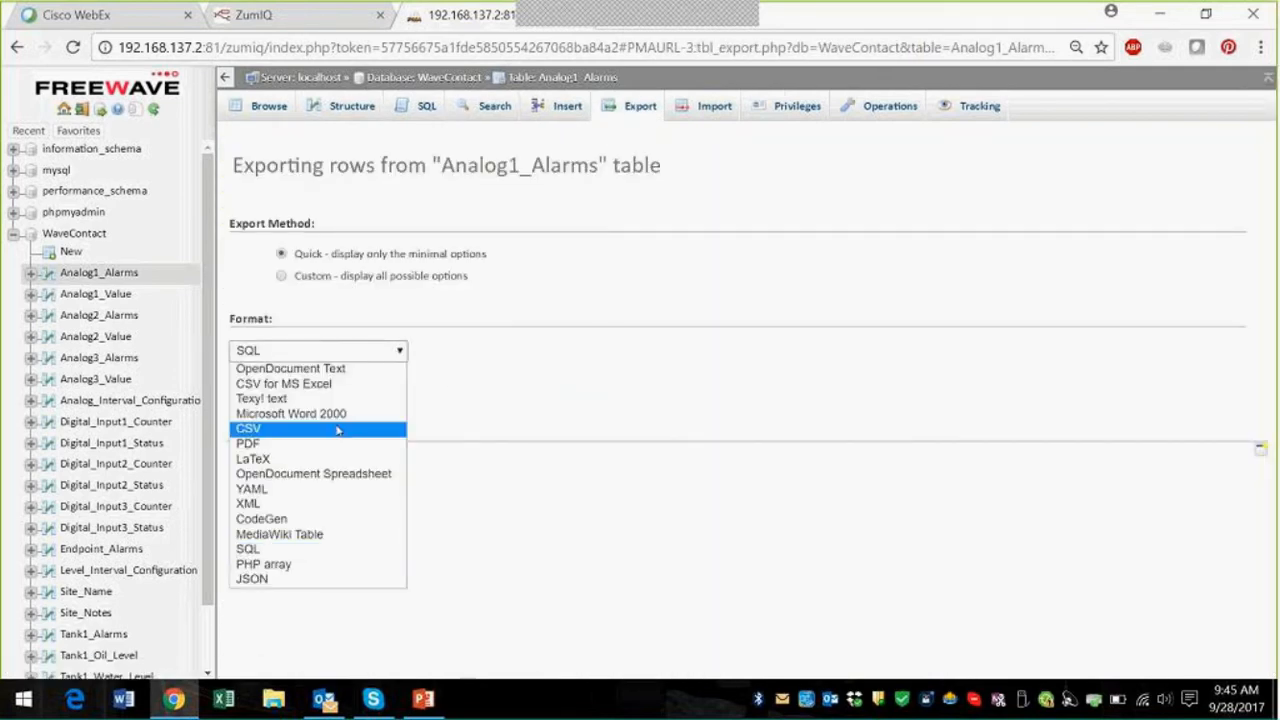
{"action": "mouse_move", "coordinate": [324, 464]}
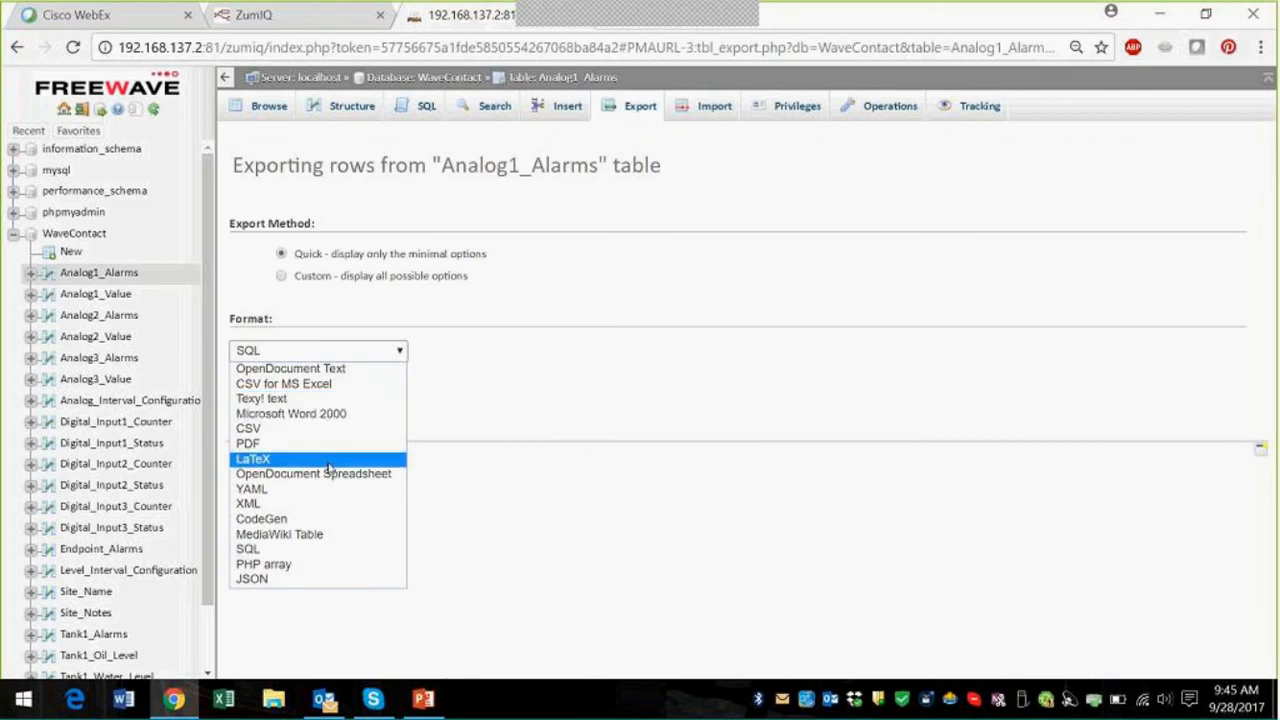